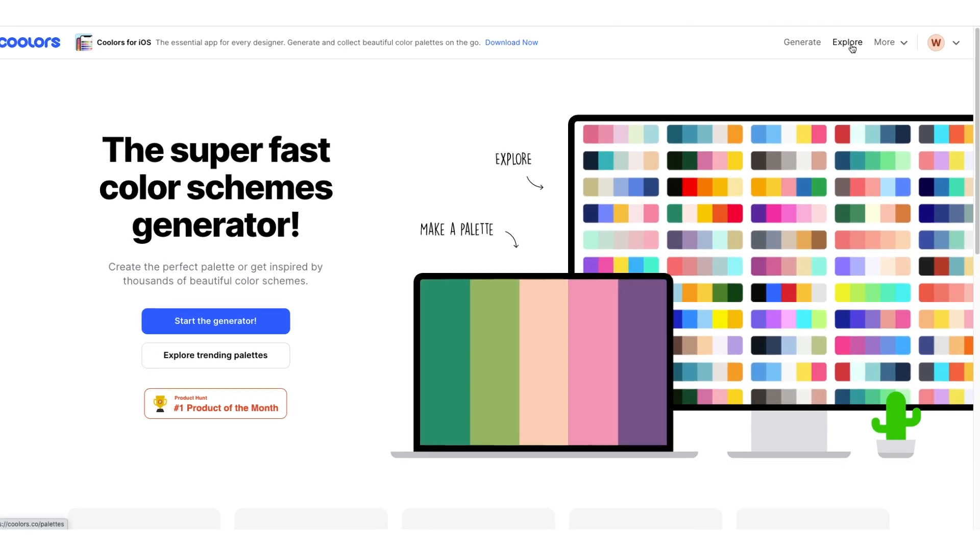
Go to Coolors' Pick palette from photo page through the More menu
{"action": "left_click", "coordinate": [884, 42]}
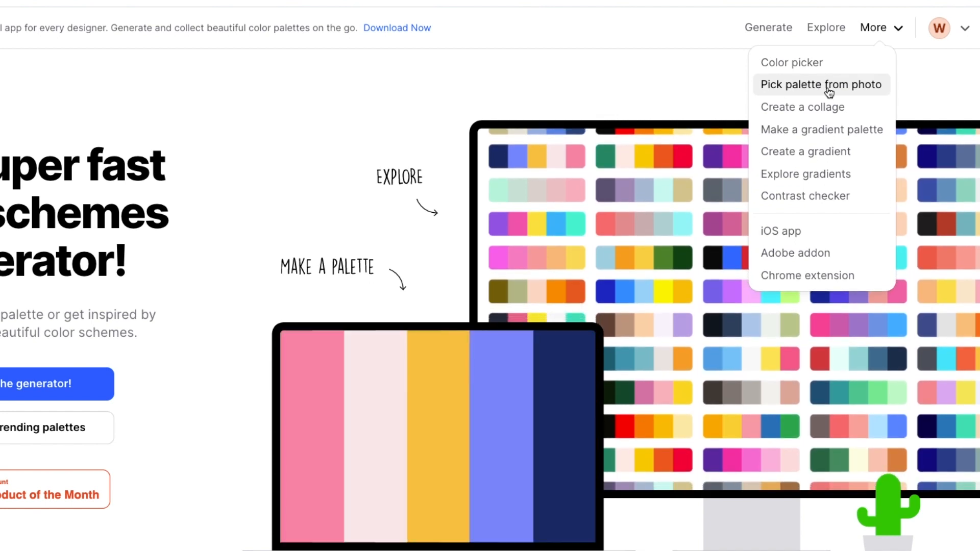
{"action": "left_click", "coordinate": [821, 84]}
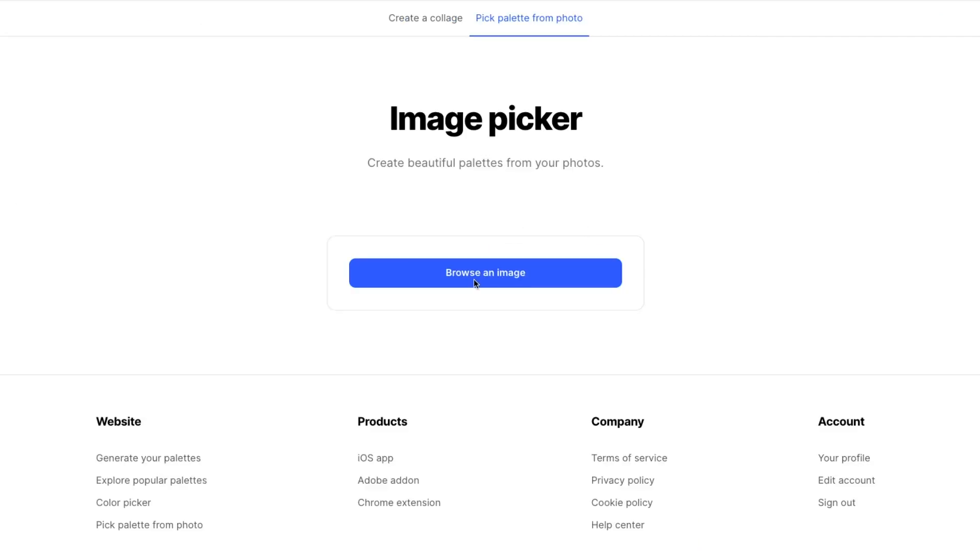
Upload the chiropractic logo image and sample a green swatch from it into the palette
{"action": "left_click", "coordinate": [485, 272]}
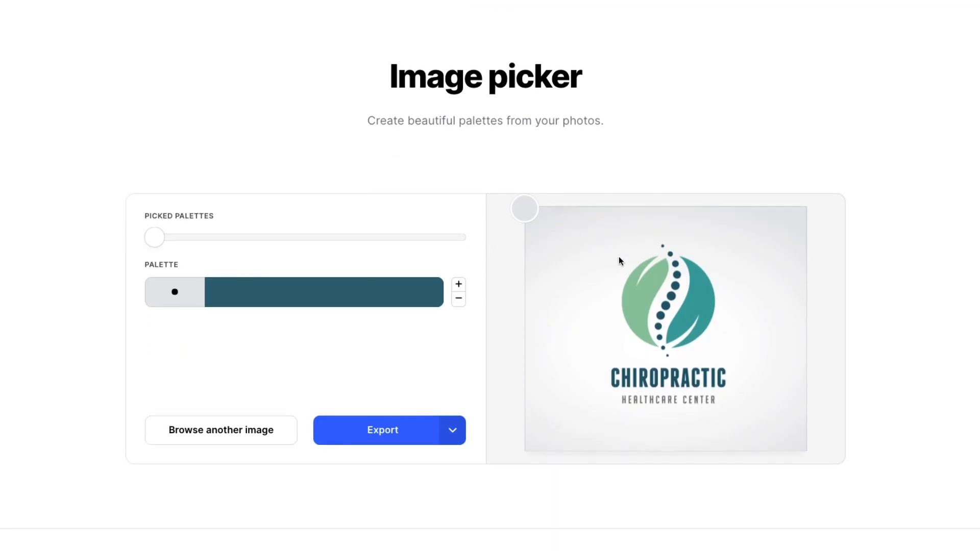
{"action": "scroll", "scroll_direction": "down", "scroll_amount": 3}
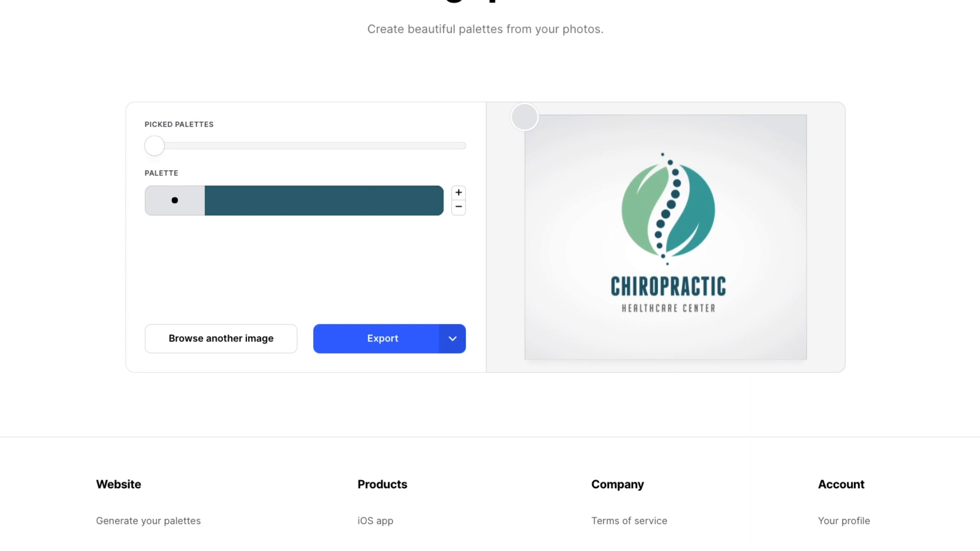
{"action": "left_click", "coordinate": [640, 206]}
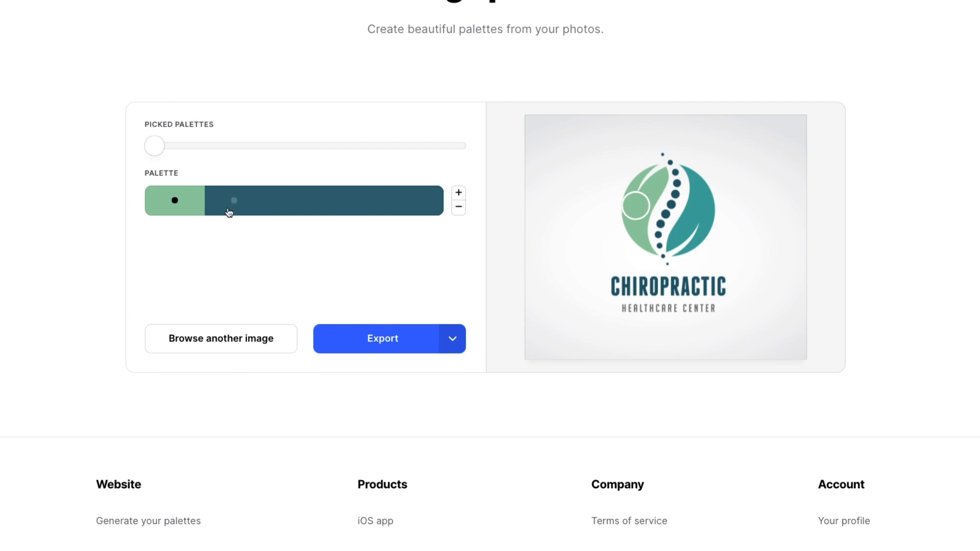
{"action": "mouse_move", "coordinate": [245, 208]}
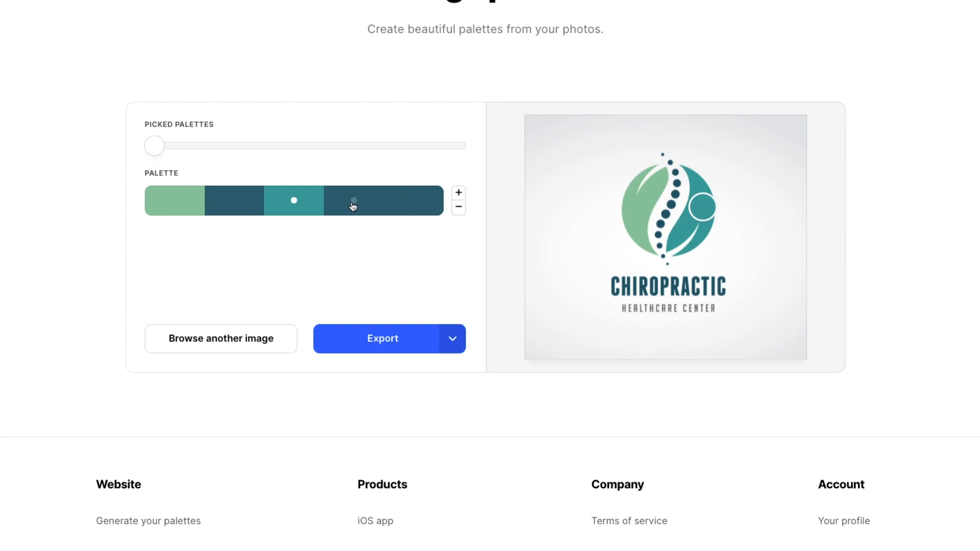
{"action": "mouse_move", "coordinate": [414, 209]}
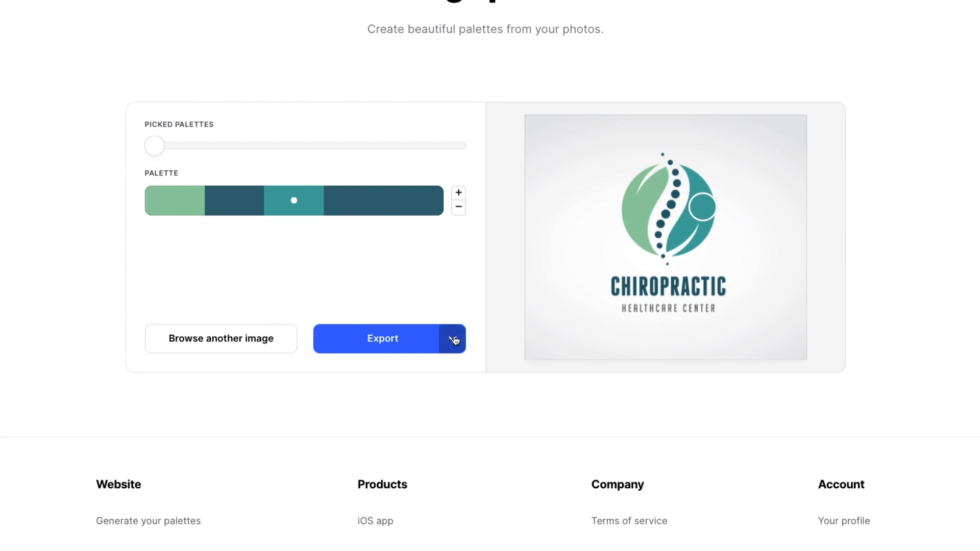
Open the logo palette (green 90C6A2, teal 3DA1A1, dark blue 306677) in the generator
{"action": "left_click", "coordinate": [452, 338]}
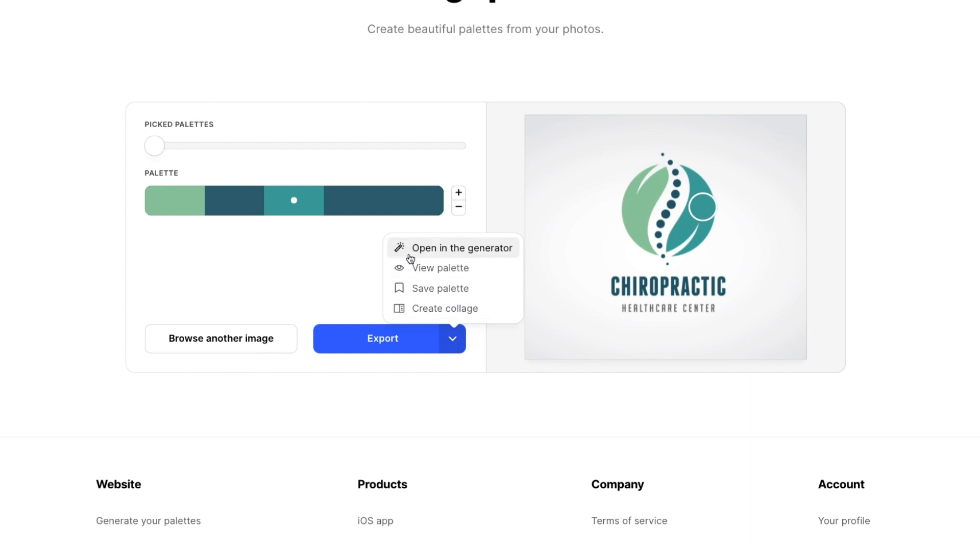
{"action": "left_click", "coordinate": [461, 247]}
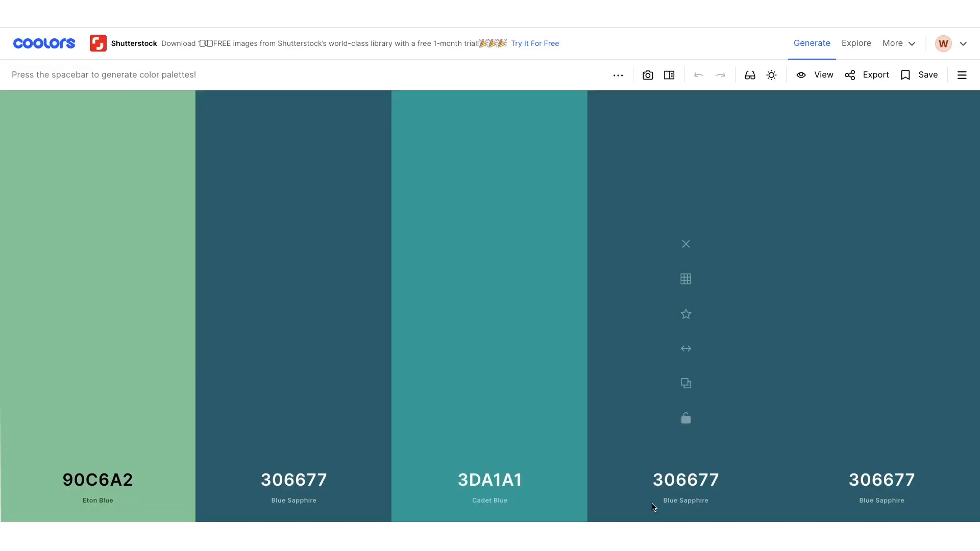
{"action": "mouse_move", "coordinate": [97, 291]}
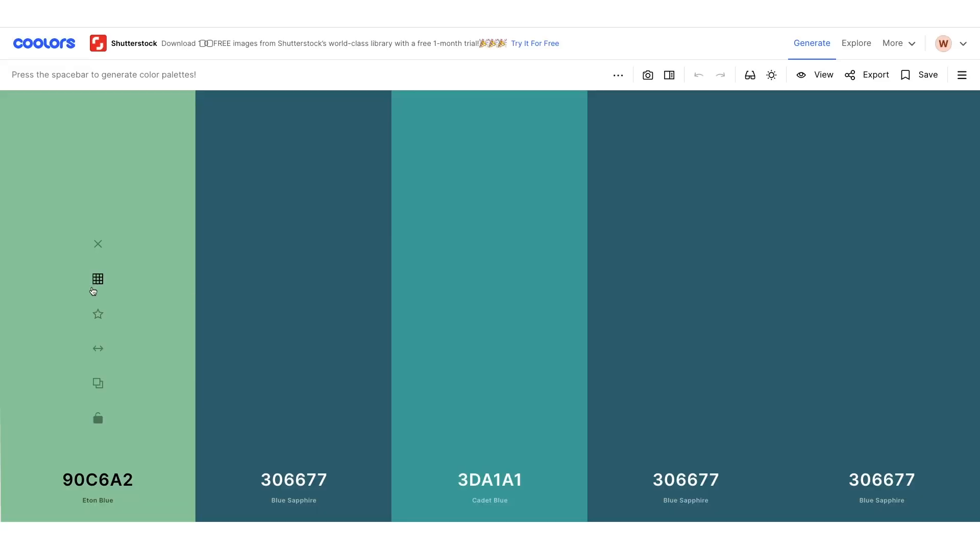
{"action": "mouse_move", "coordinate": [796, 321]}
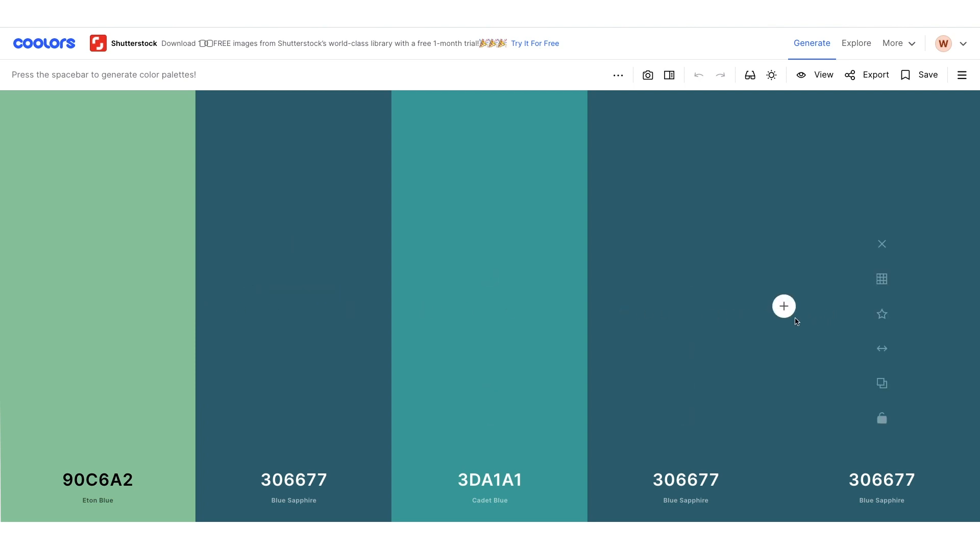
{"action": "mouse_move", "coordinate": [366, 359]}
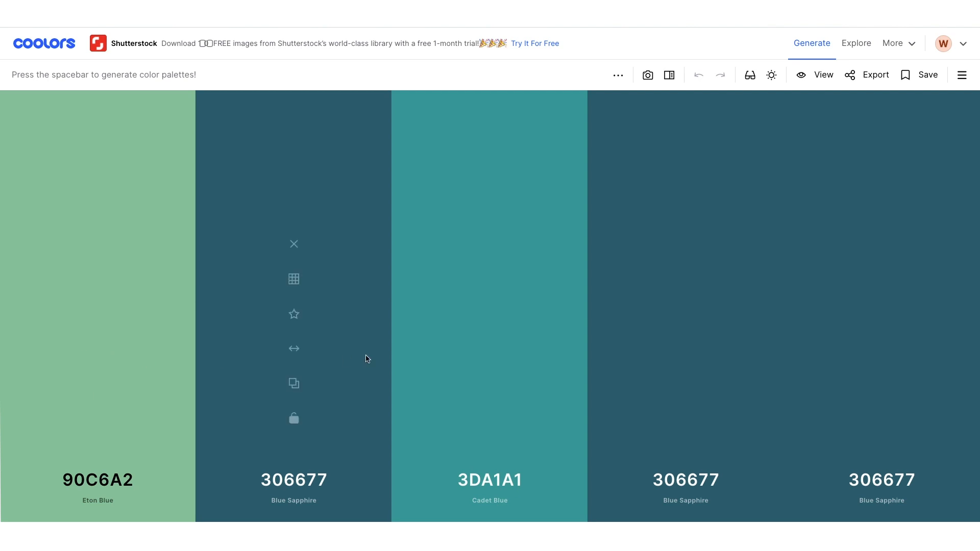
{"action": "mouse_move", "coordinate": [442, 371]}
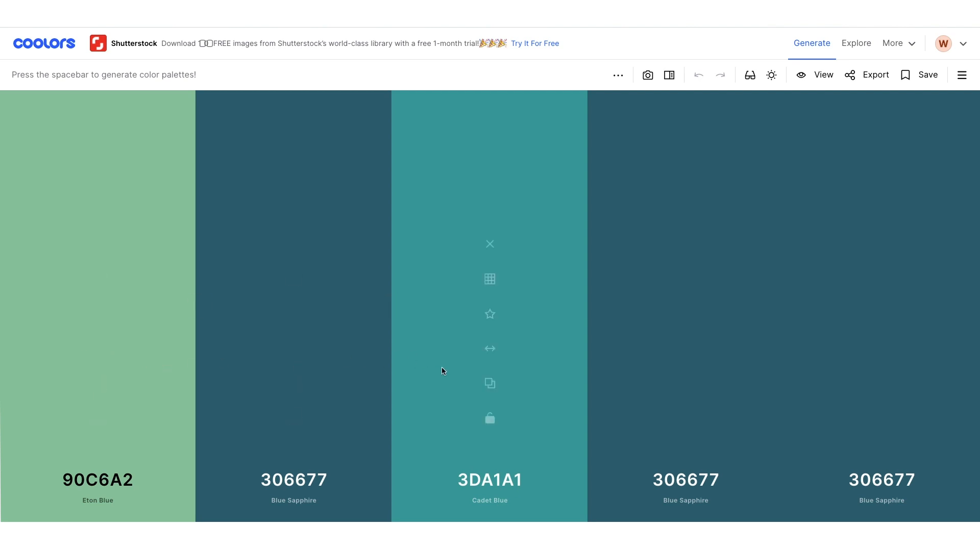
{"action": "mouse_move", "coordinate": [98, 418]}
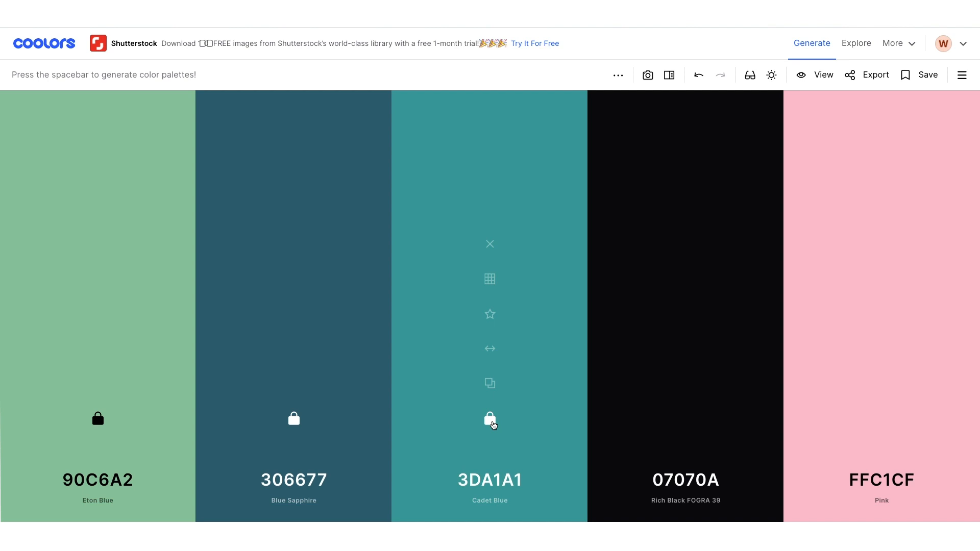
Regenerate the two unlocked columns repeatedly, keeping green, dark blue and teal locked
{"action": "key", "text": "space"}
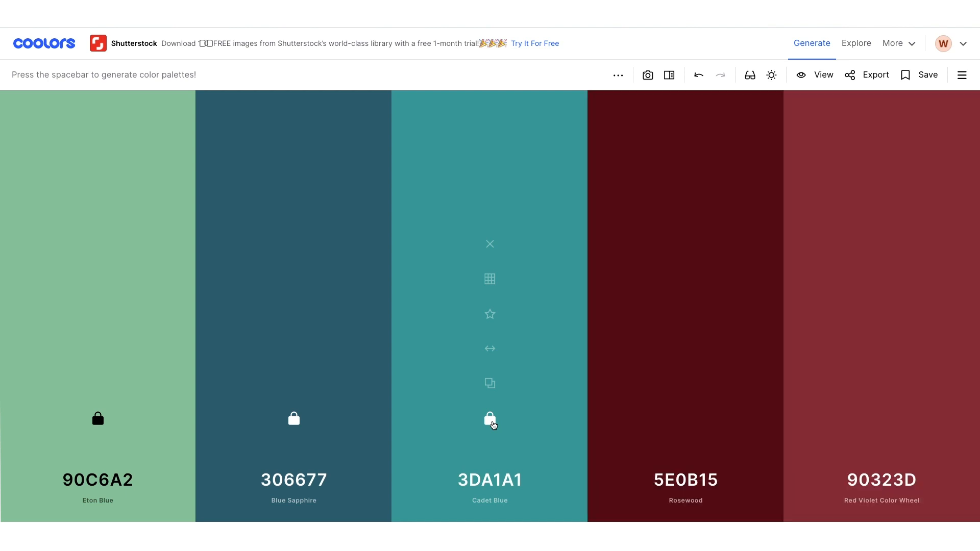
{"action": "key", "text": "space"}
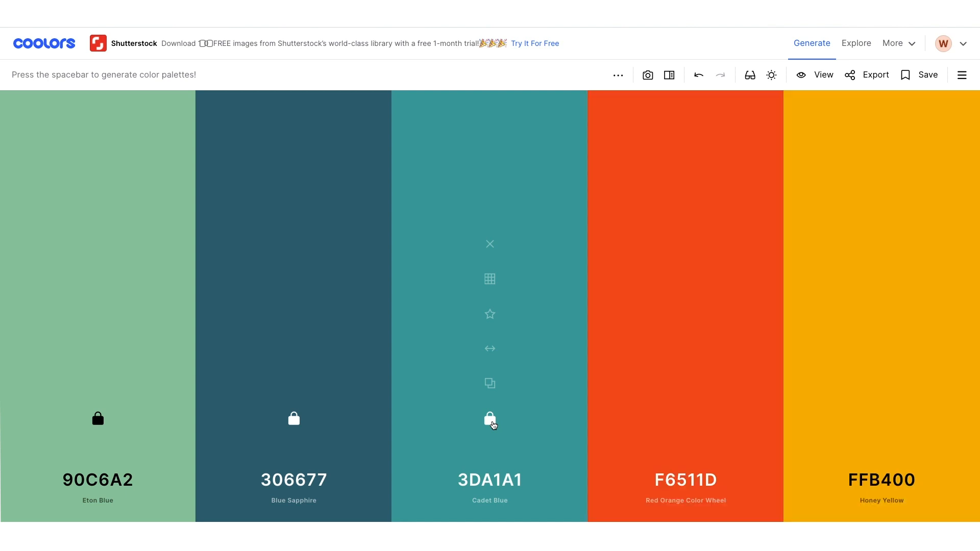
{"action": "key", "text": "space"}
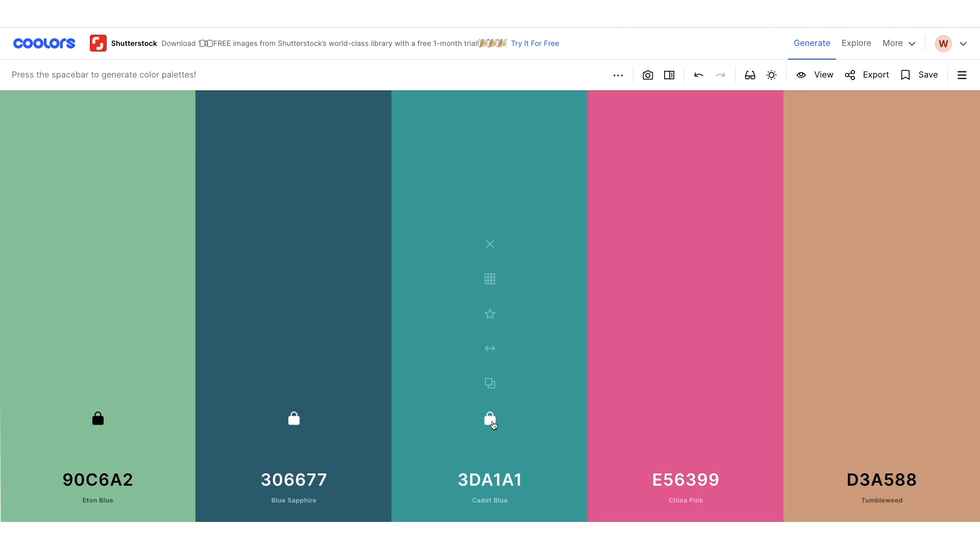
{"action": "key", "text": "space"}
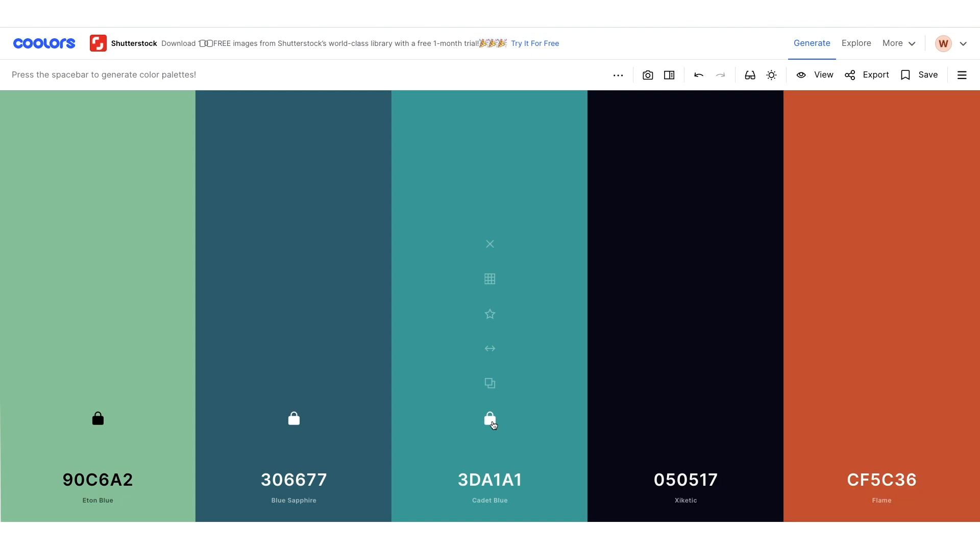
{"action": "mouse_move", "coordinate": [222, 287]}
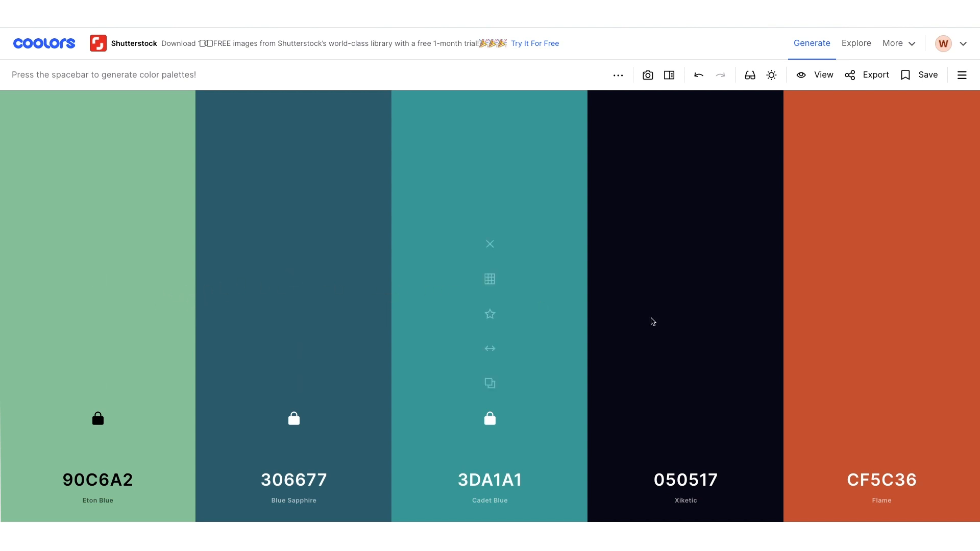
{"action": "mouse_move", "coordinate": [664, 223]}
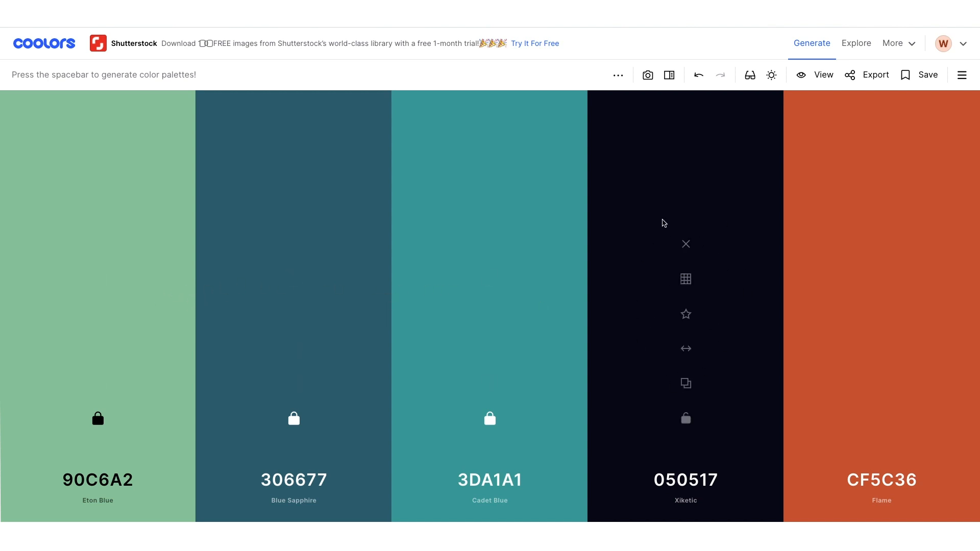
{"action": "mouse_move", "coordinate": [930, 372]}
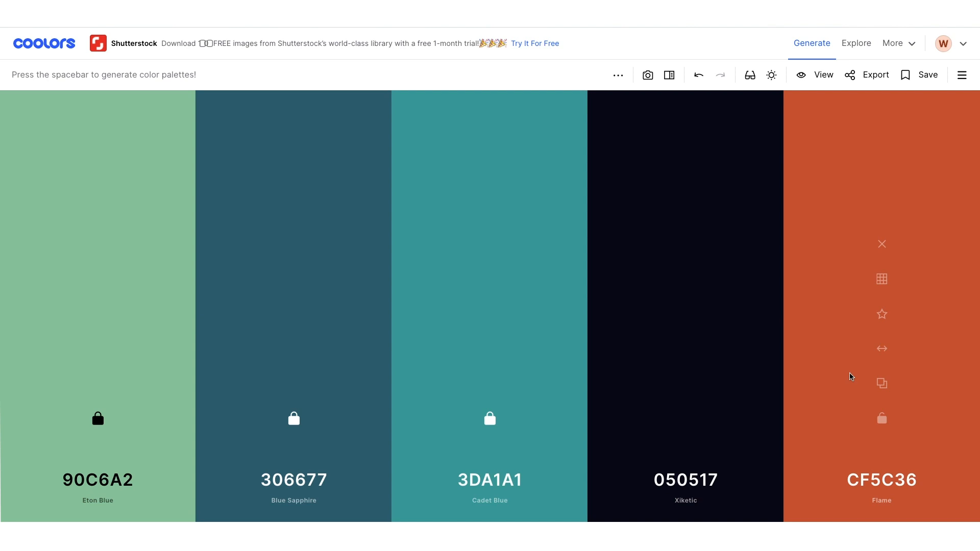
{"action": "mouse_move", "coordinate": [906, 272]}
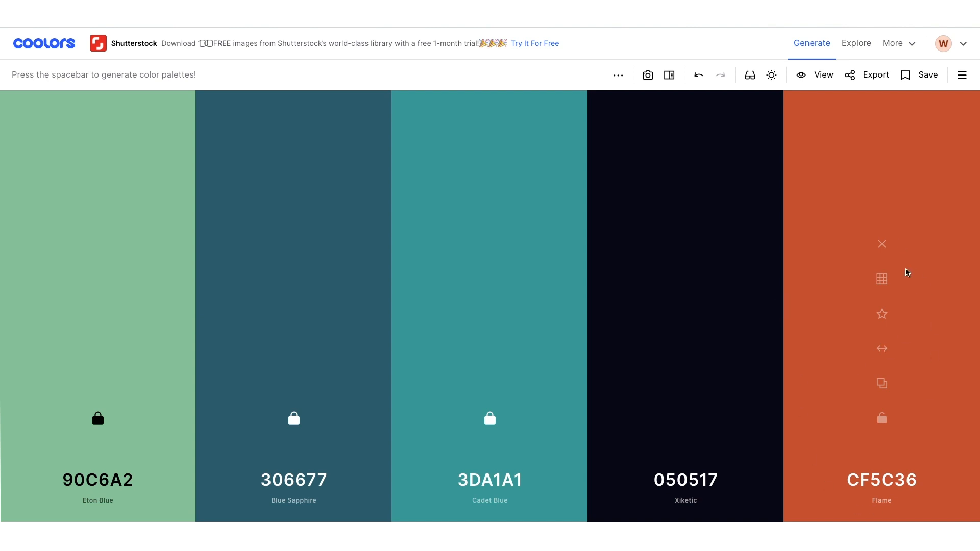
{"action": "mouse_move", "coordinate": [468, 350]}
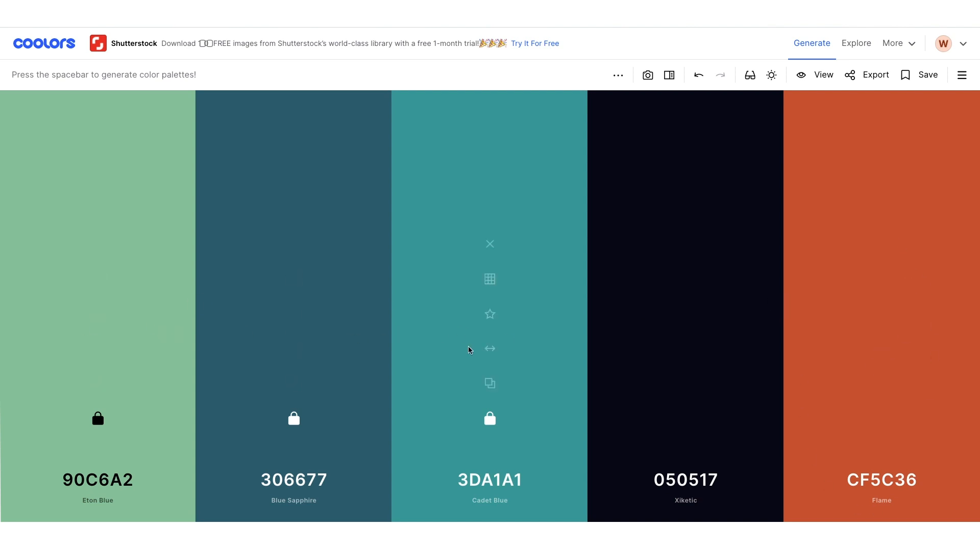
{"action": "mouse_move", "coordinate": [550, 368]}
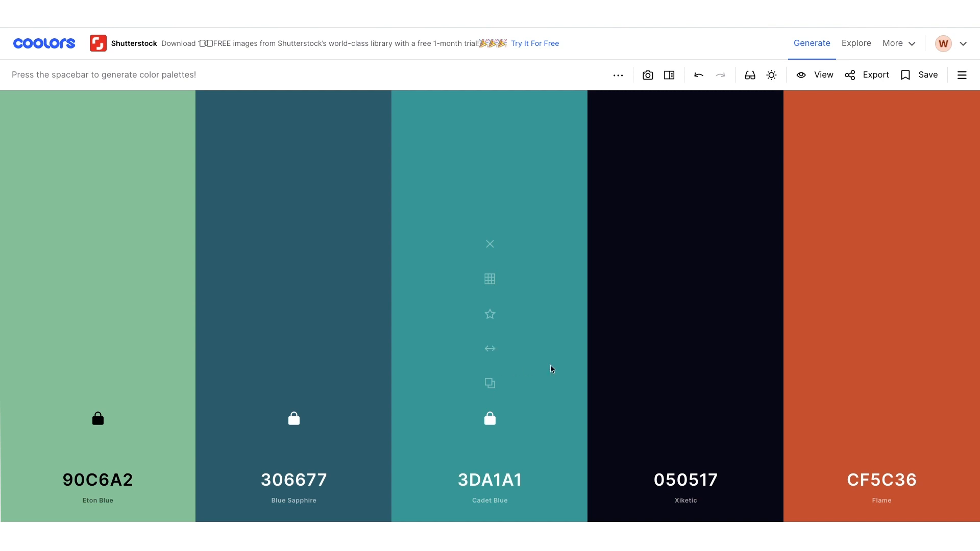
{"action": "mouse_move", "coordinate": [685, 244]}
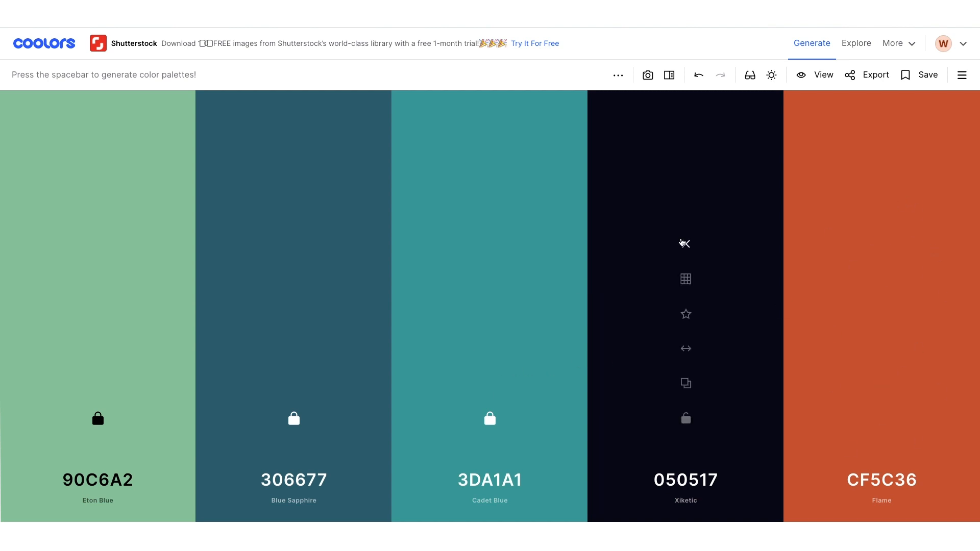
{"action": "mouse_move", "coordinate": [701, 415]}
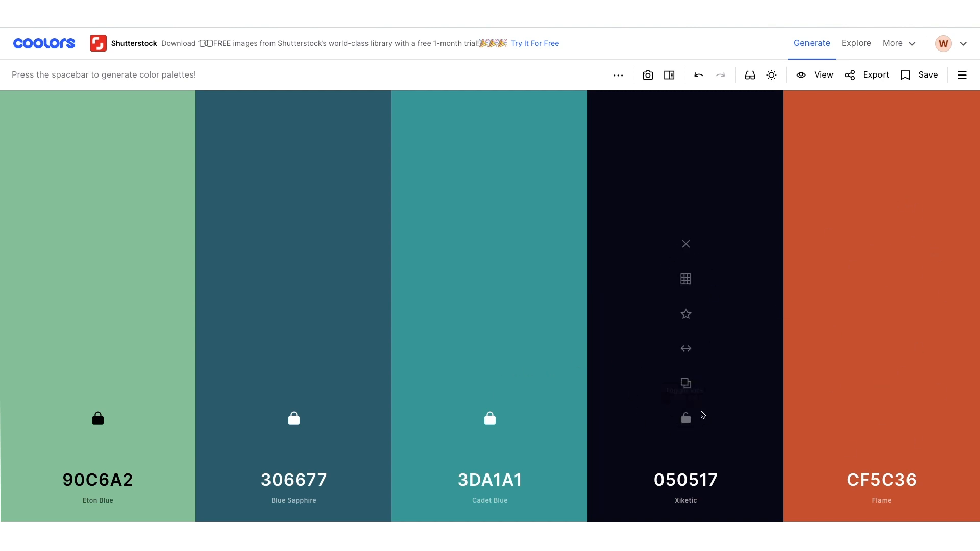
{"action": "mouse_move", "coordinate": [789, 391]}
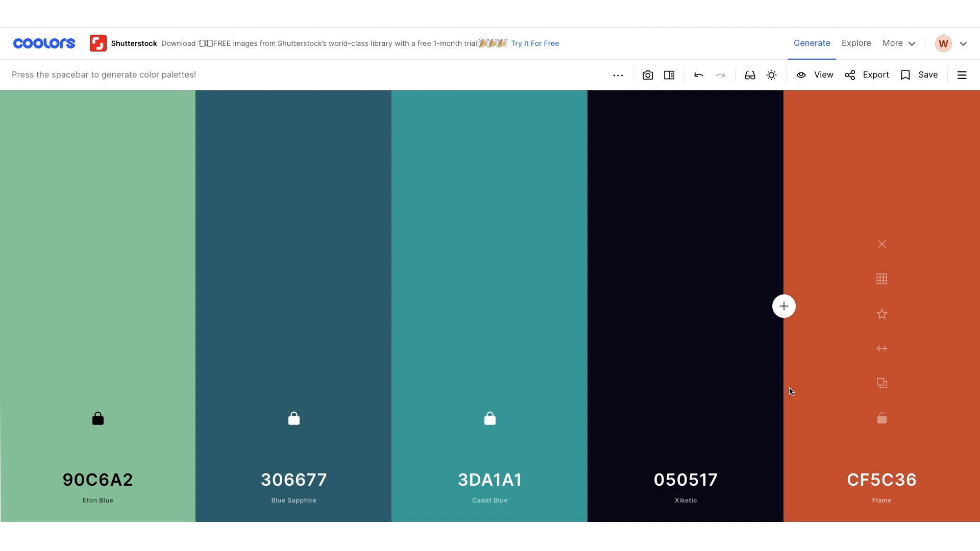
{"action": "mouse_move", "coordinate": [881, 419]}
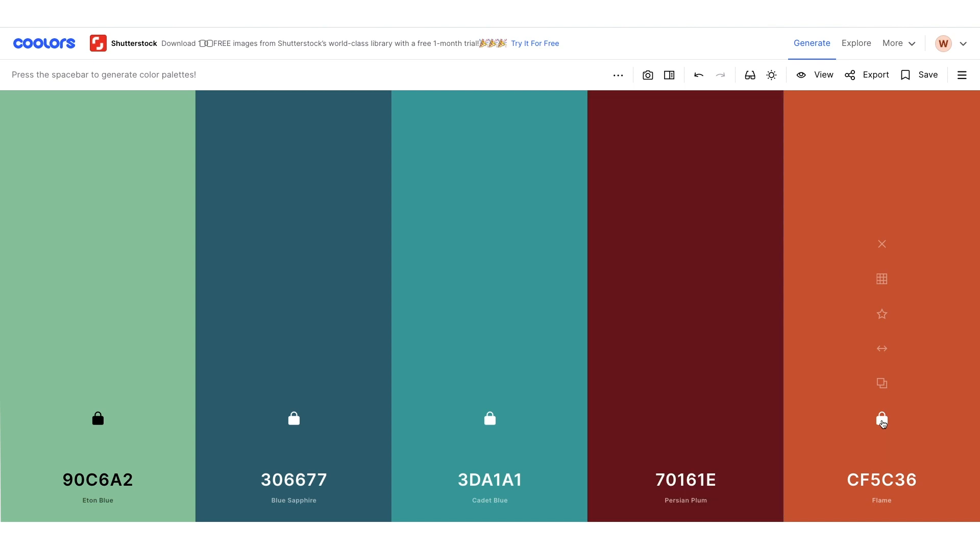
Regenerate the fourth colour slot, producing peach FFD6BA
{"action": "key", "text": "space"}
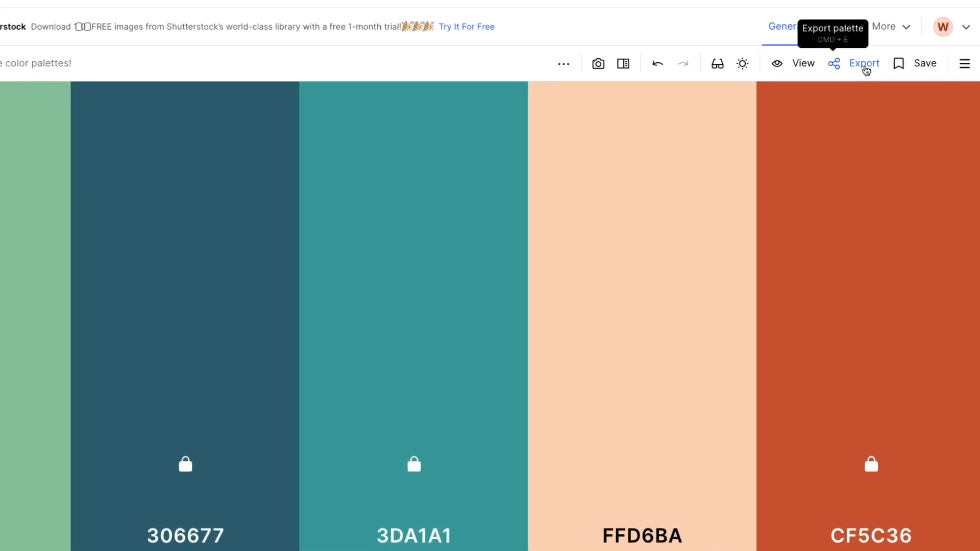
View the palette export formats, then dismiss them without exporting
{"action": "left_click", "coordinate": [863, 64]}
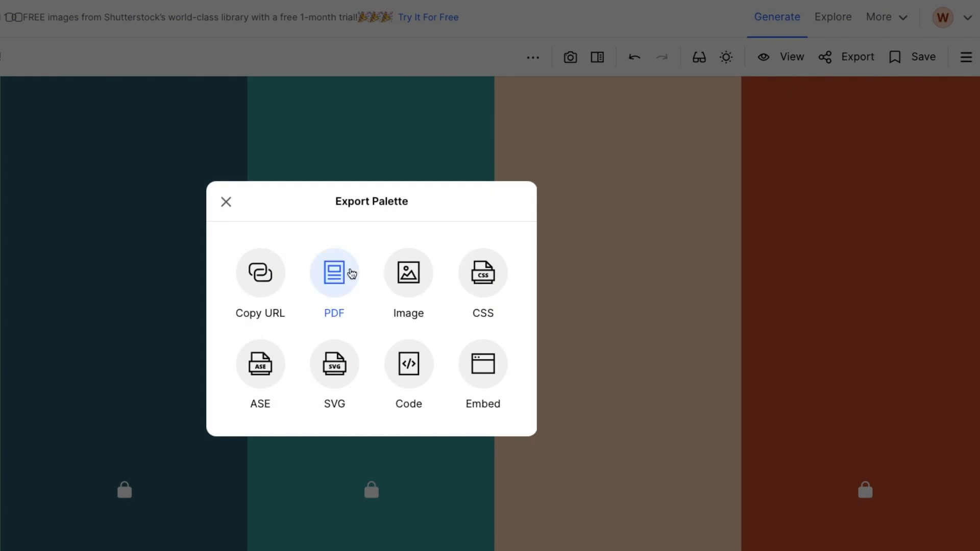
{"action": "mouse_move", "coordinate": [223, 203]}
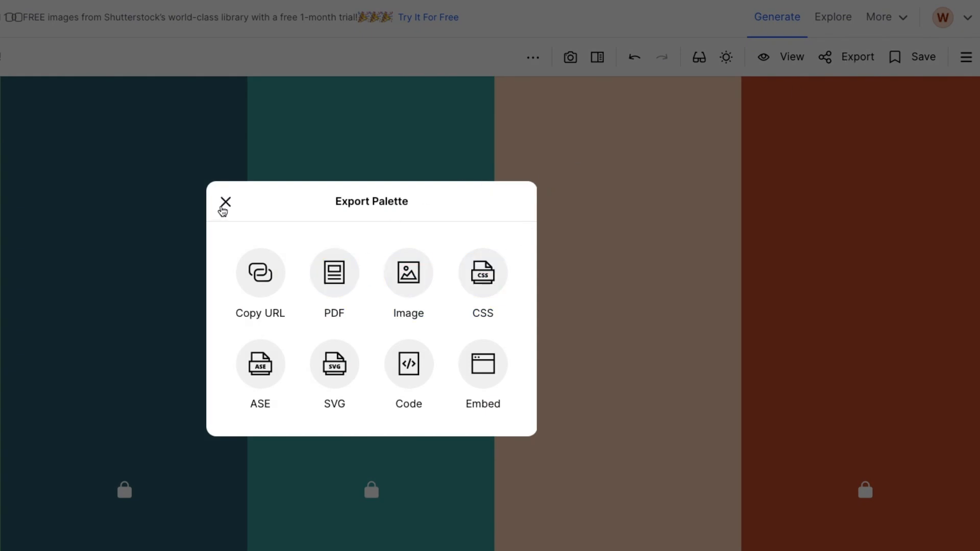
{"action": "left_click", "coordinate": [225, 203]}
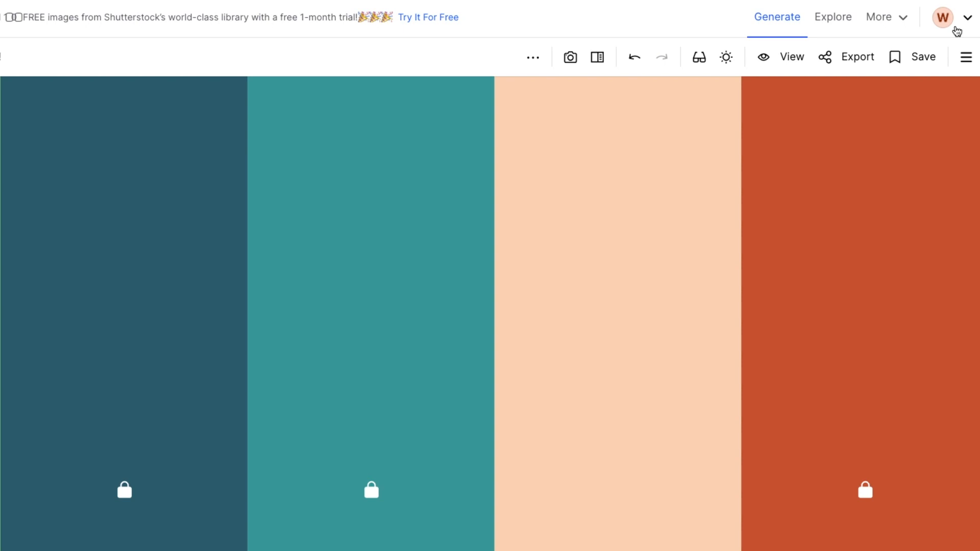
{"action": "mouse_move", "coordinate": [924, 56]}
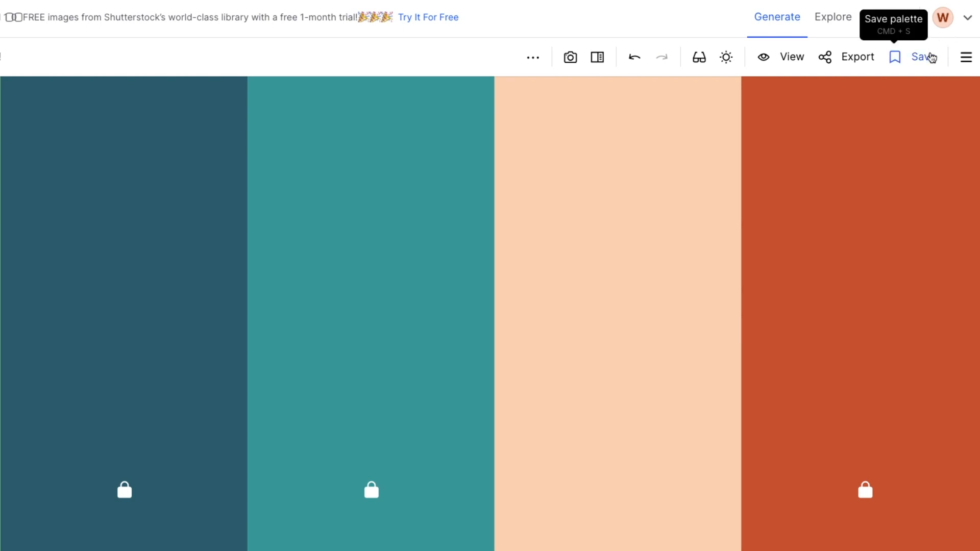
{"action": "mouse_move", "coordinate": [923, 60]}
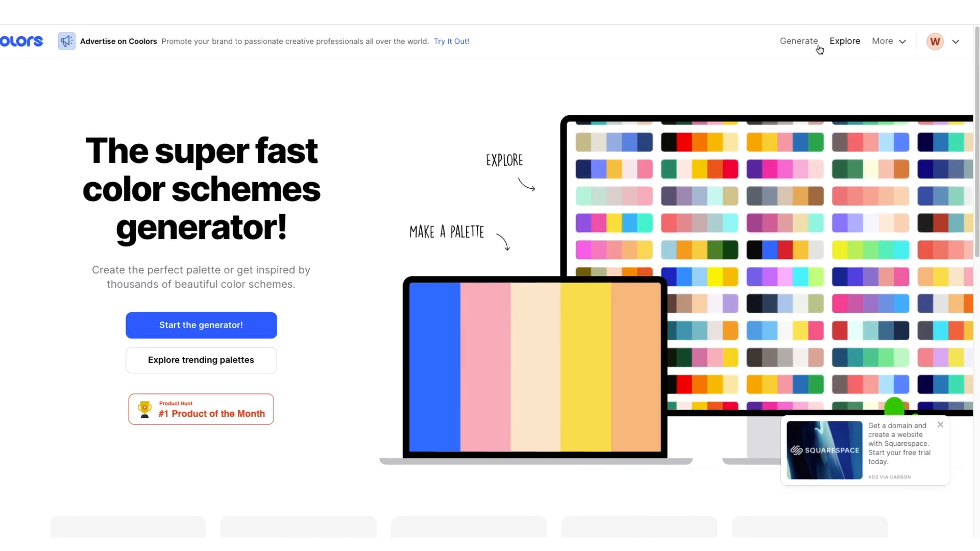
Browse the trending palettes gallery
{"action": "left_click", "coordinate": [843, 40]}
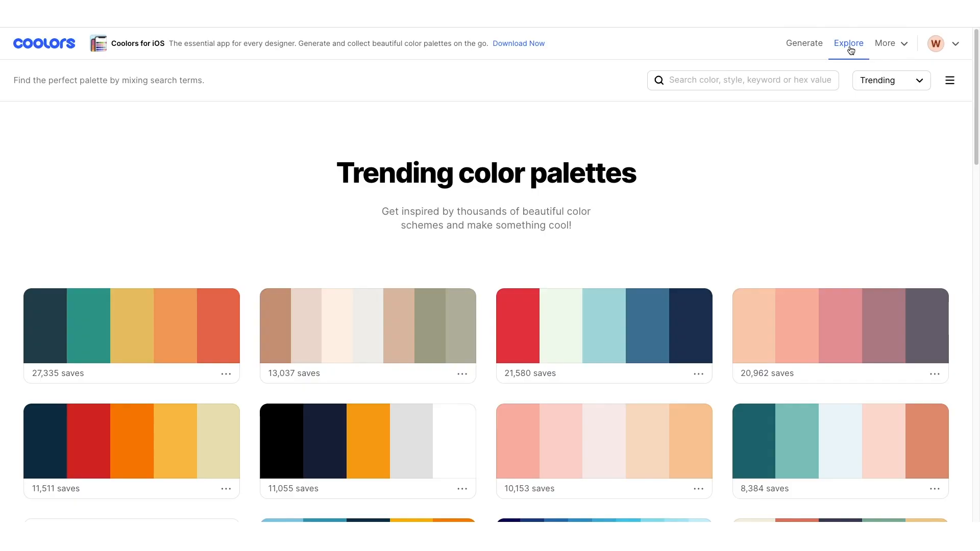
{"action": "mouse_move", "coordinate": [866, 150]}
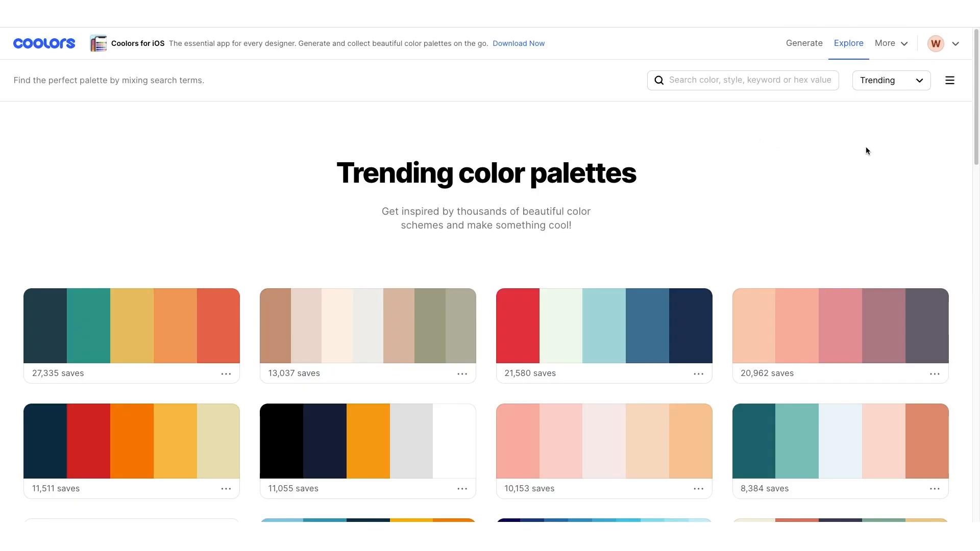
{"action": "scroll", "scroll_direction": "down", "scroll_amount": 3}
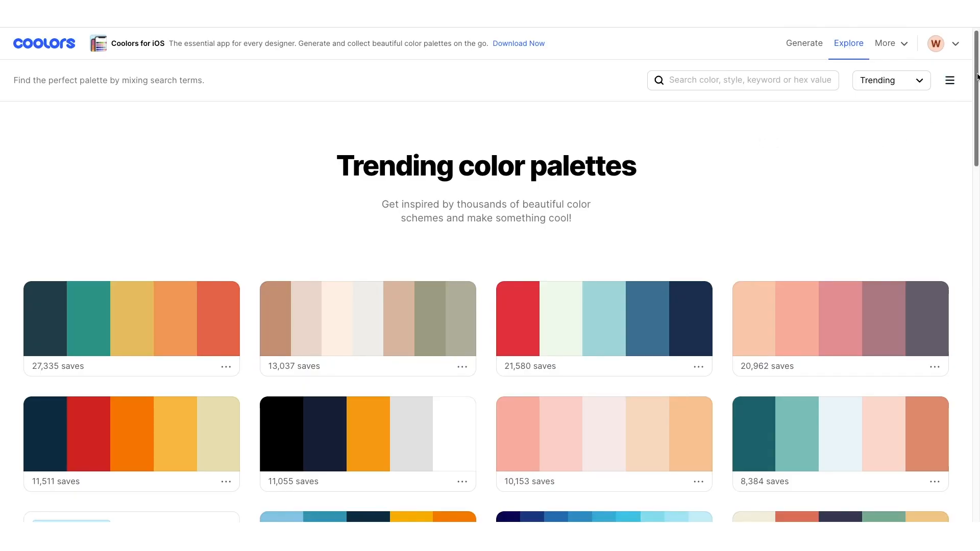
{"action": "scroll", "scroll_direction": "down", "scroll_amount": 3}
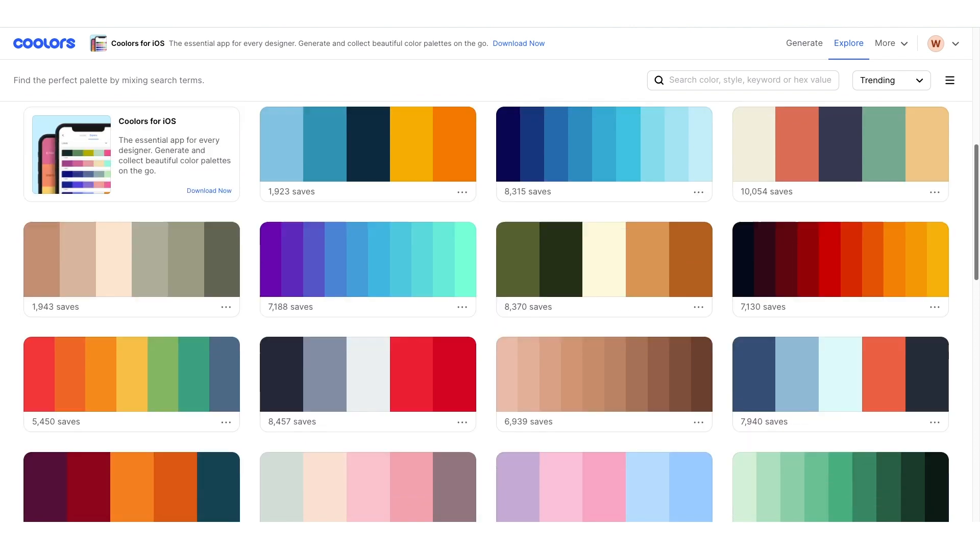
{"action": "scroll", "scroll_direction": "down", "scroll_amount": 3}
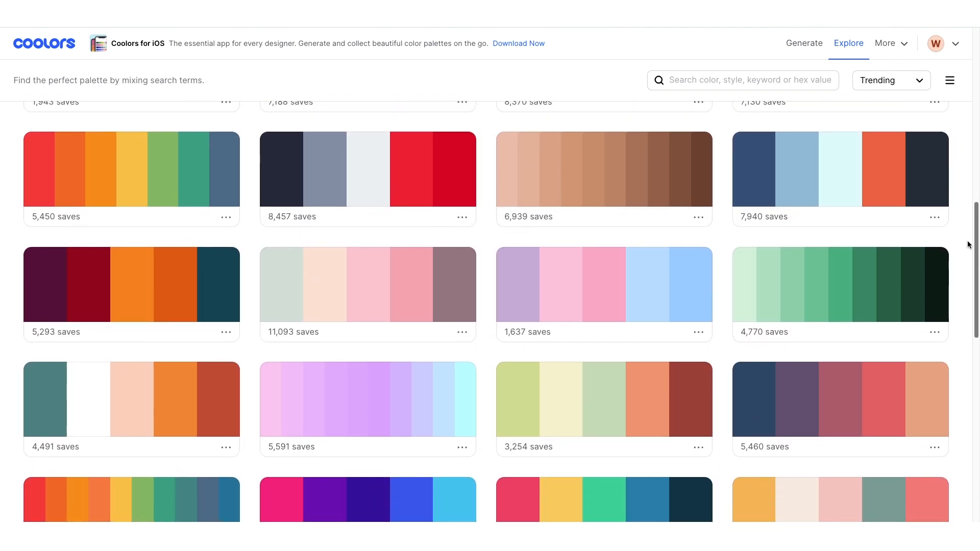
{"action": "scroll", "scroll_direction": "down", "scroll_amount": 3}
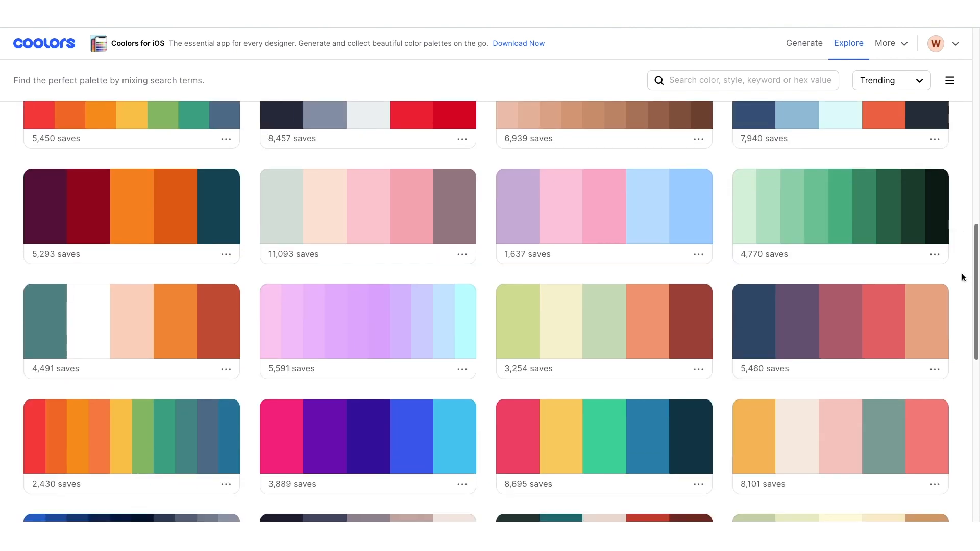
{"action": "scroll", "scroll_direction": "down", "scroll_amount": 3}
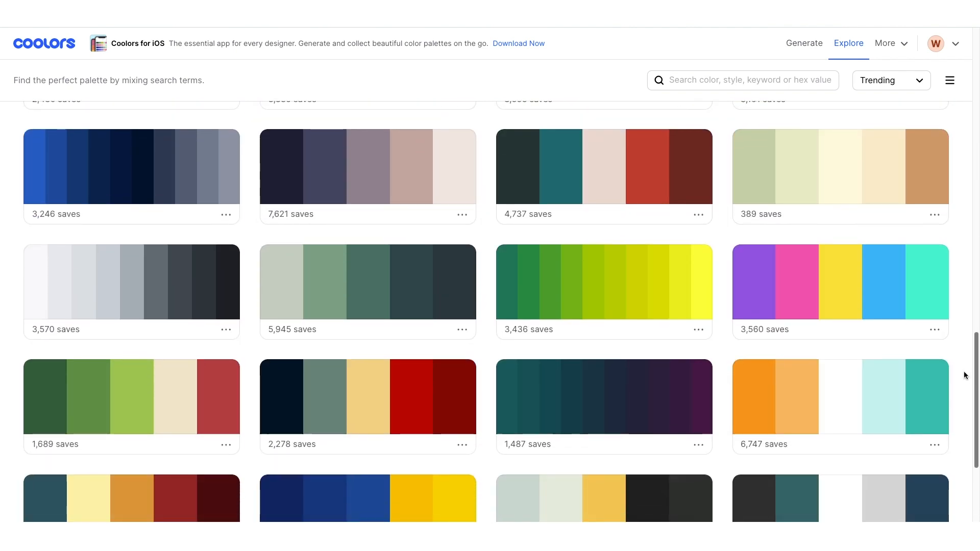
{"action": "scroll", "scroll_direction": "up", "scroll_amount": 3}
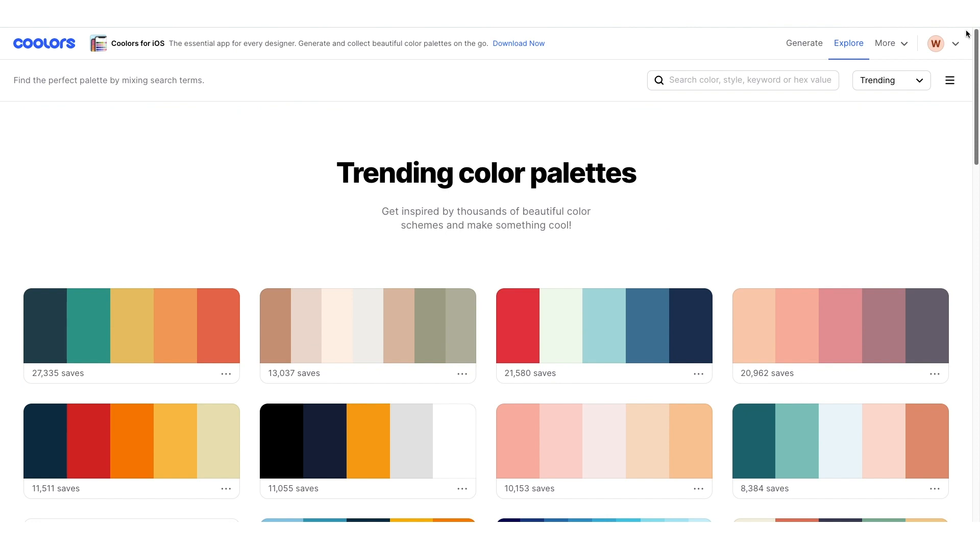
Filter the gallery to Orange color palettes and scroll the results
{"action": "left_click", "coordinate": [742, 80]}
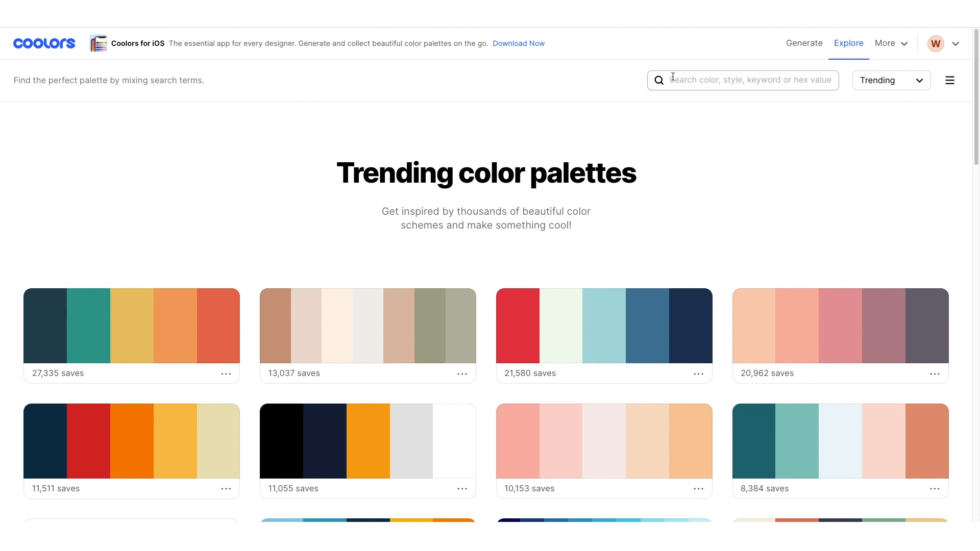
{"action": "left_click", "coordinate": [742, 80]}
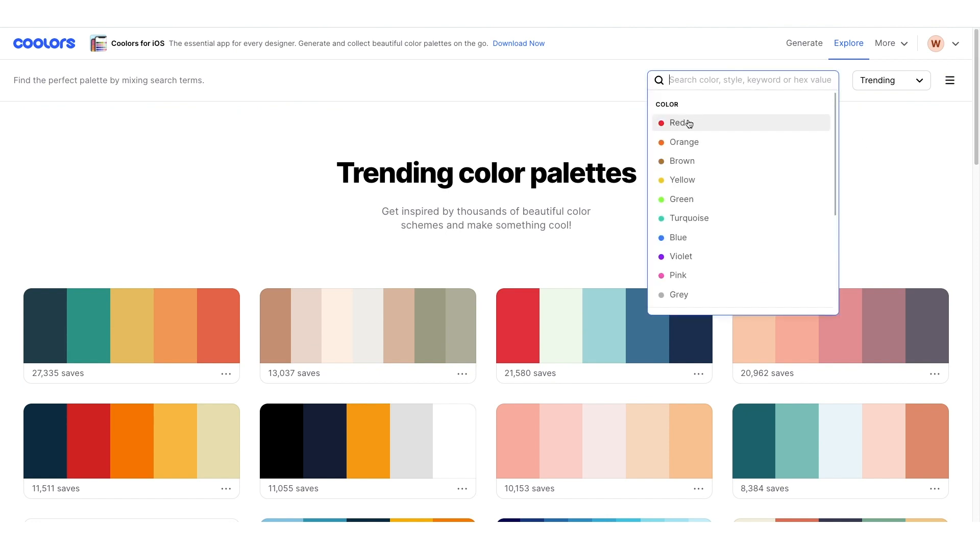
{"action": "mouse_move", "coordinate": [682, 180]}
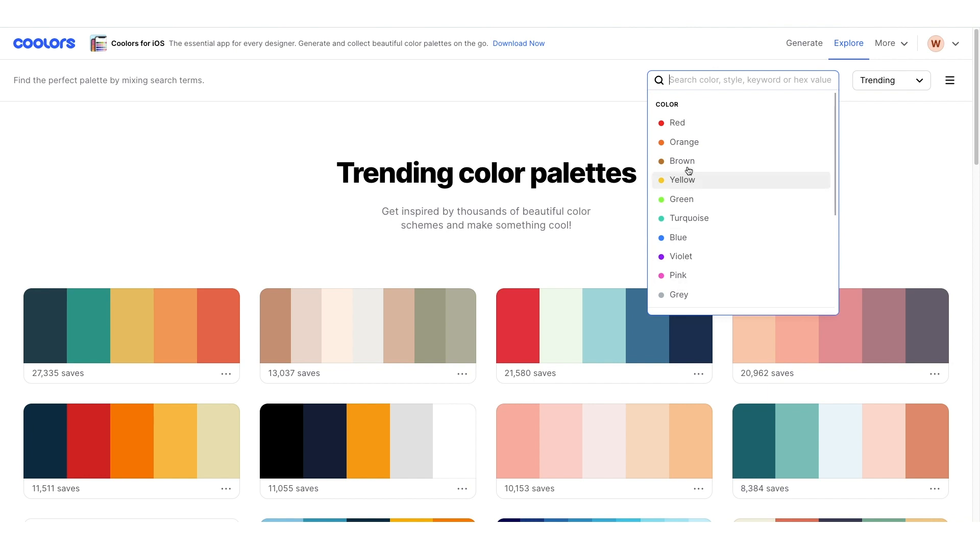
{"action": "mouse_move", "coordinate": [683, 142]}
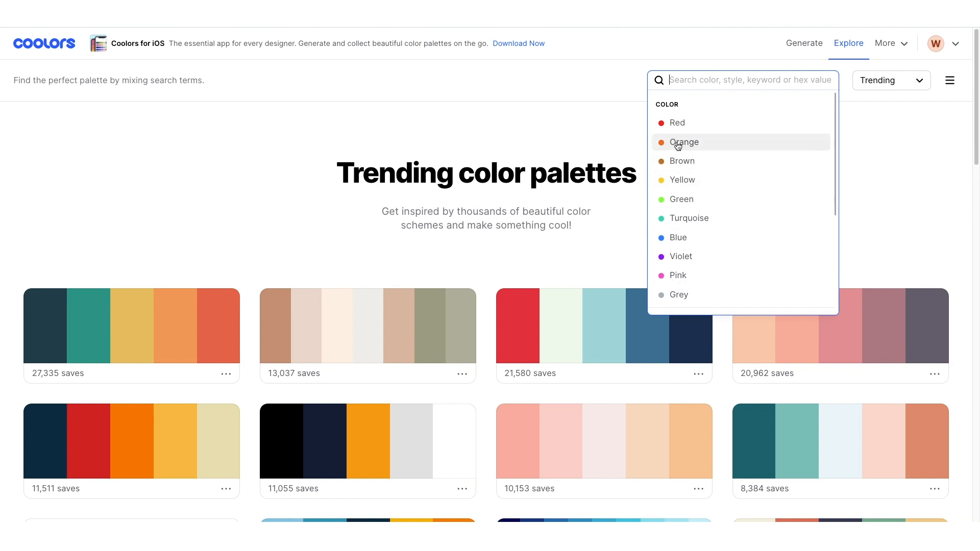
{"action": "left_click", "coordinate": [683, 142]}
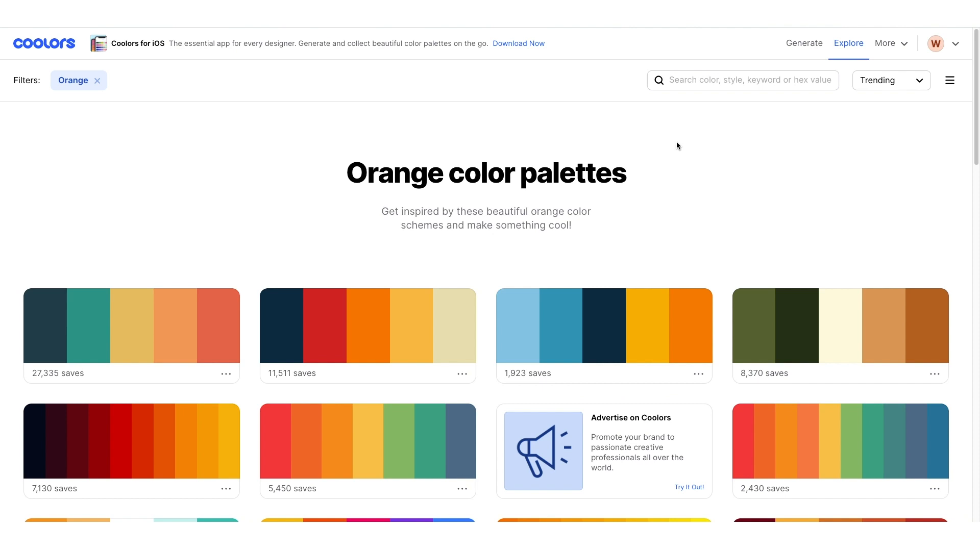
{"action": "mouse_move", "coordinate": [679, 177]}
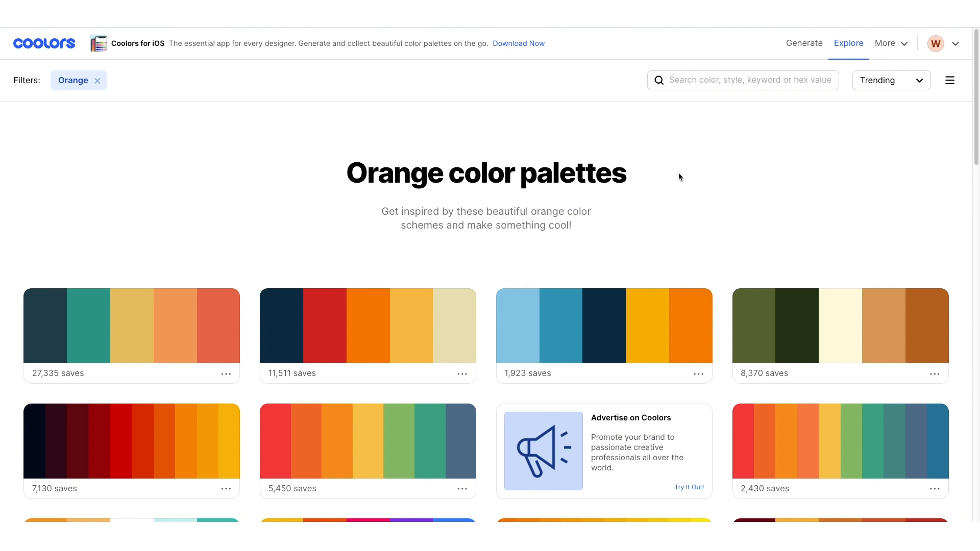
{"action": "scroll", "scroll_direction": "down", "scroll_amount": 3}
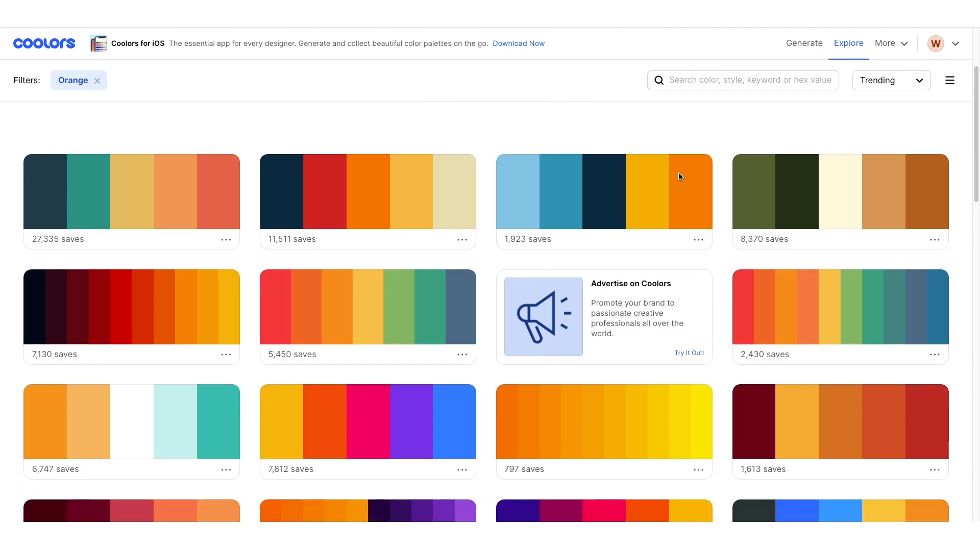
{"action": "mouse_move", "coordinate": [337, 355]}
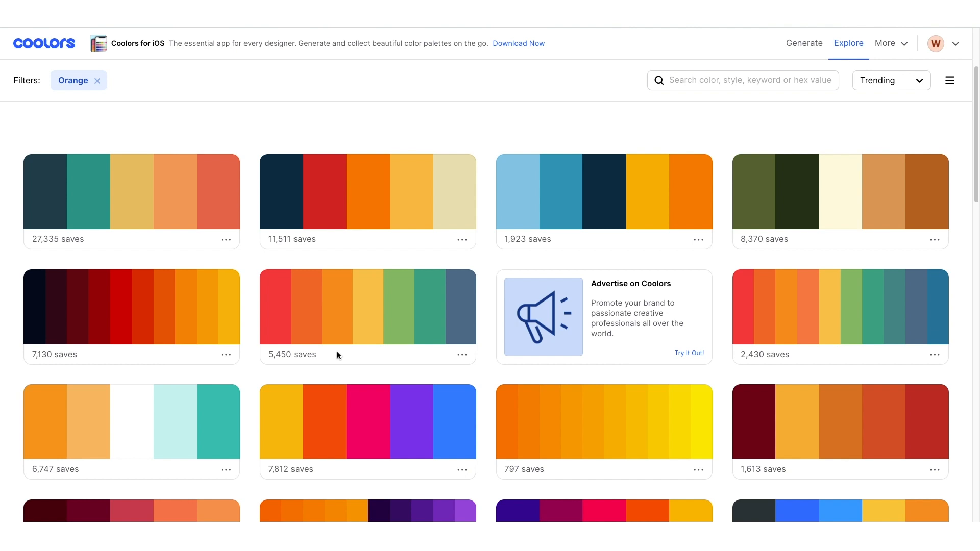
{"action": "mouse_move", "coordinate": [463, 360]}
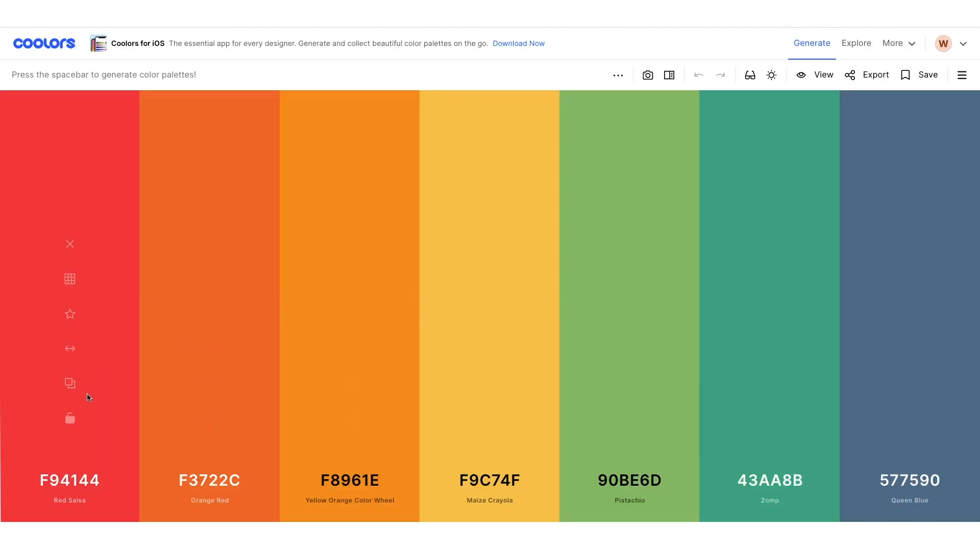
{"action": "mouse_move", "coordinate": [769, 403]}
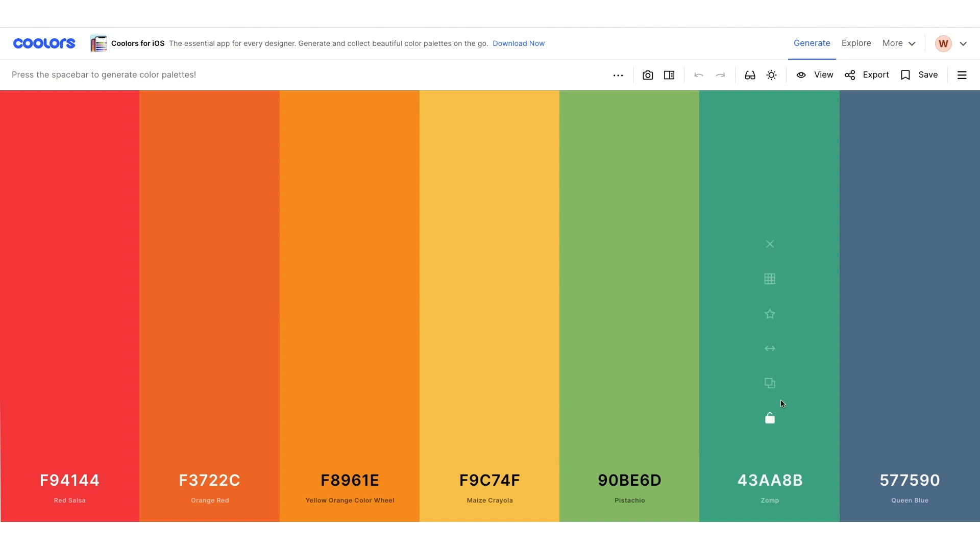
{"action": "mouse_move", "coordinate": [914, 406]}
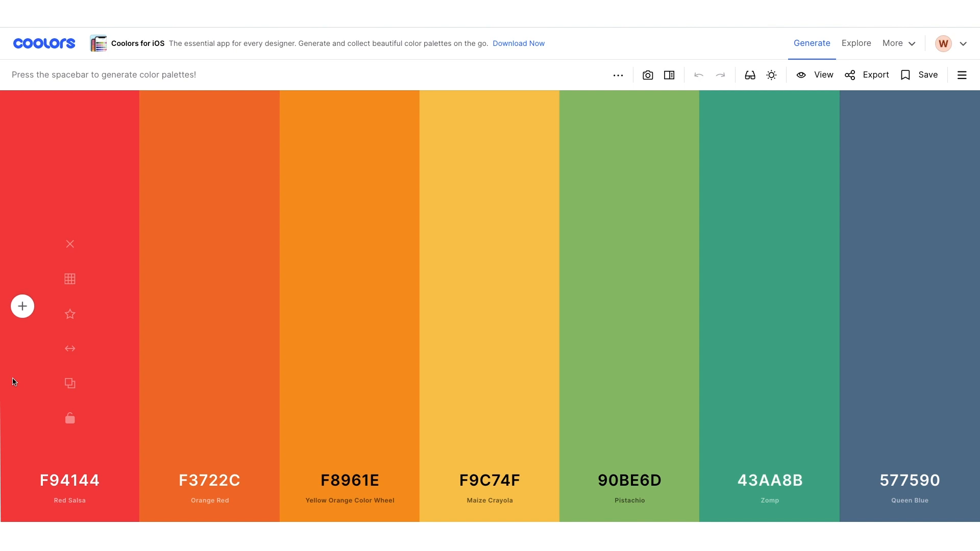
{"action": "mouse_move", "coordinate": [182, 398]}
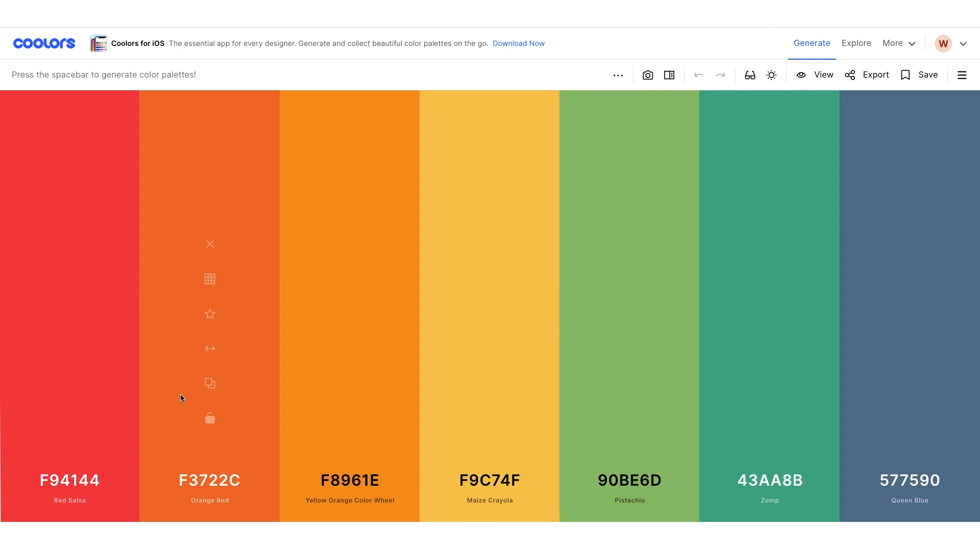
{"action": "mouse_move", "coordinate": [370, 429]}
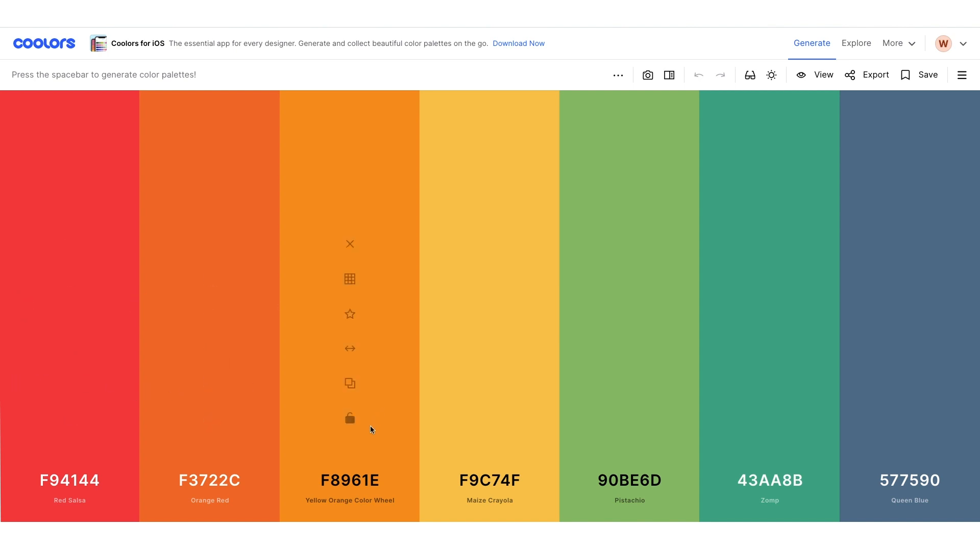
{"action": "mouse_move", "coordinate": [69, 426]}
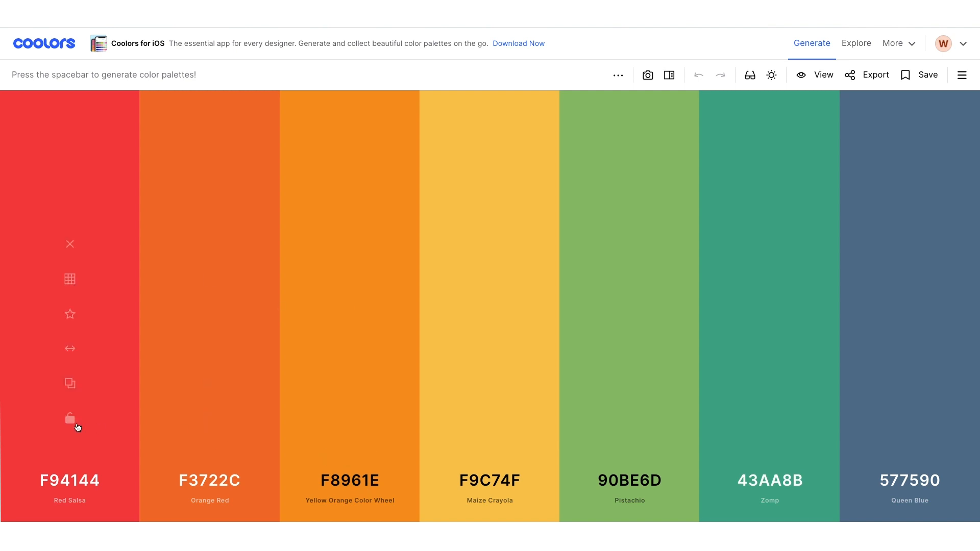
Lock Red Salsa F94144 in the seven-colour gallery palette
{"action": "left_click", "coordinate": [69, 418]}
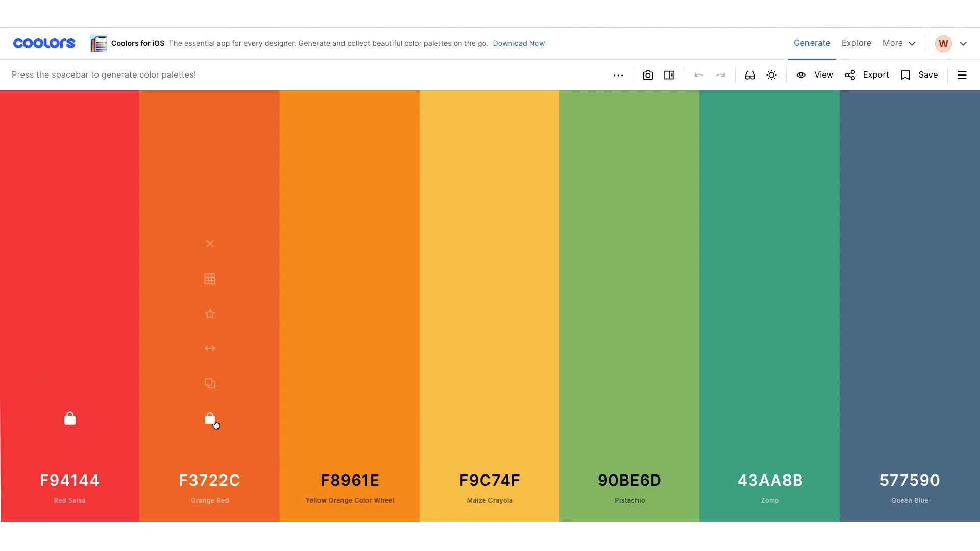
{"action": "mouse_move", "coordinate": [490, 422]}
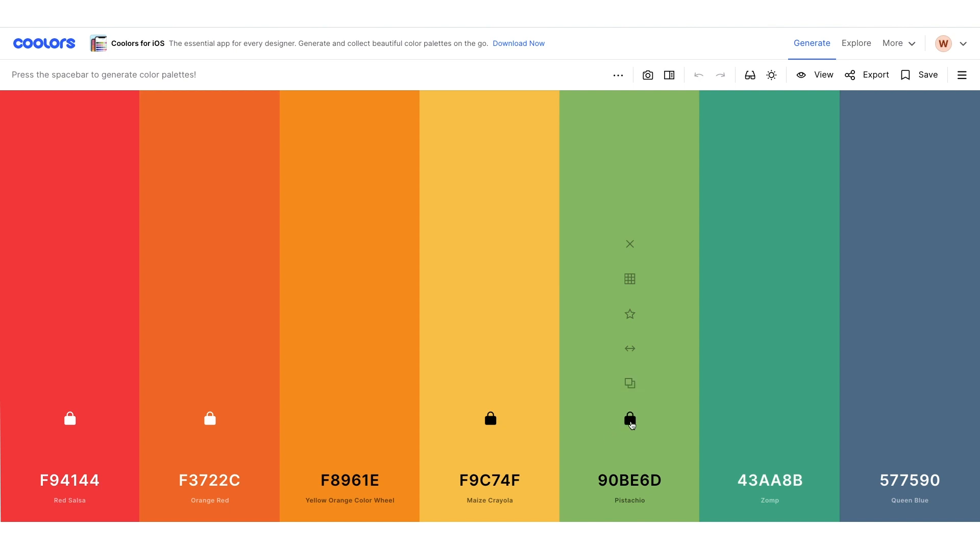
{"action": "mouse_move", "coordinate": [314, 431]}
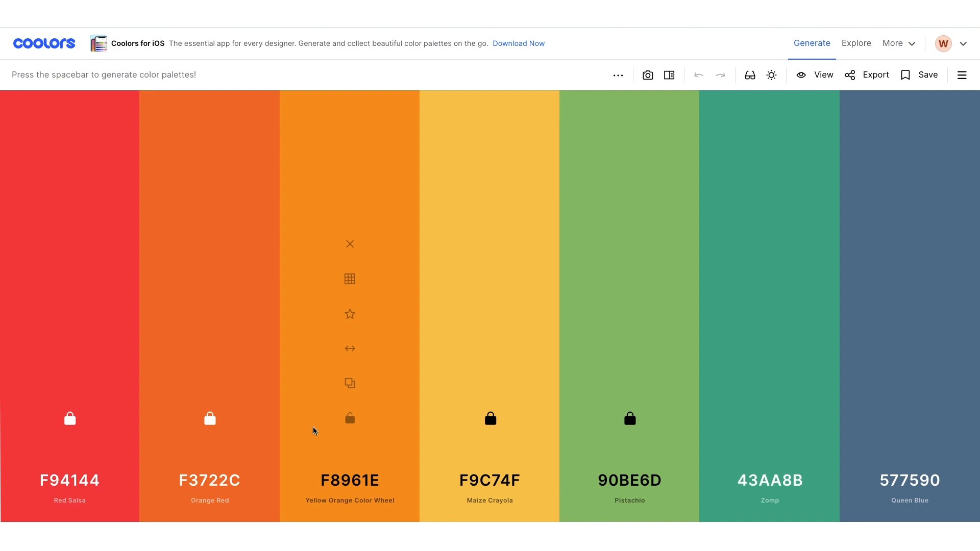
{"action": "mouse_move", "coordinate": [784, 266]}
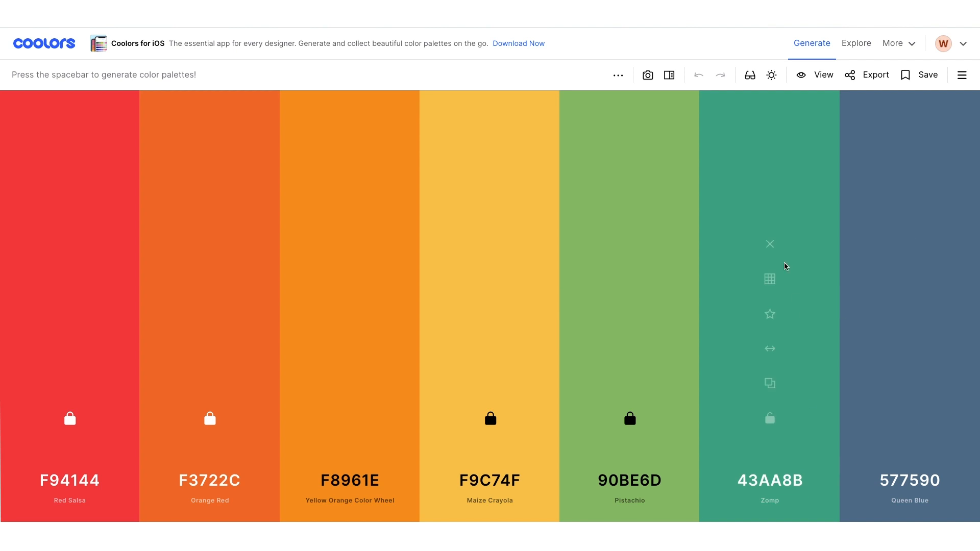
{"action": "mouse_move", "coordinate": [769, 244]}
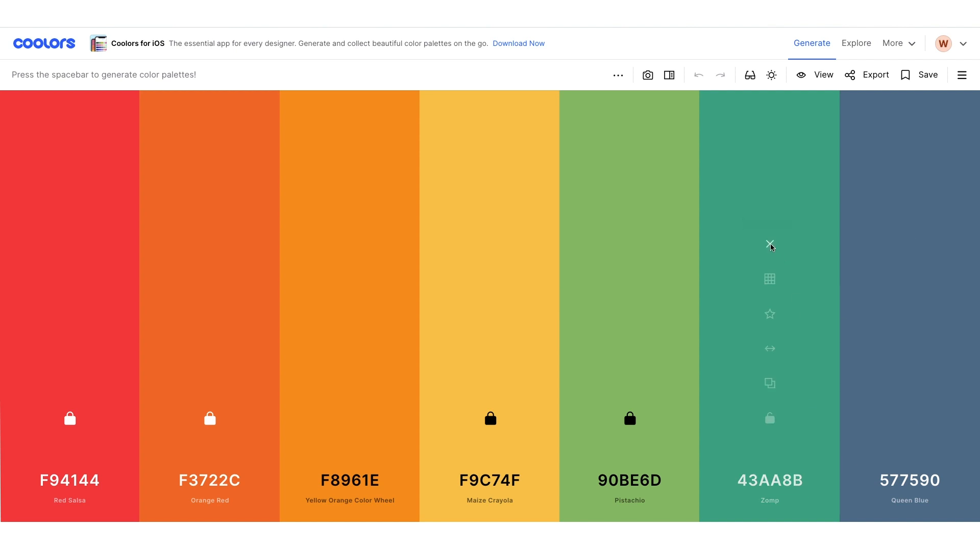
Remove the Zomp and Queen Blue colours from the palette
{"action": "left_click", "coordinate": [769, 244]}
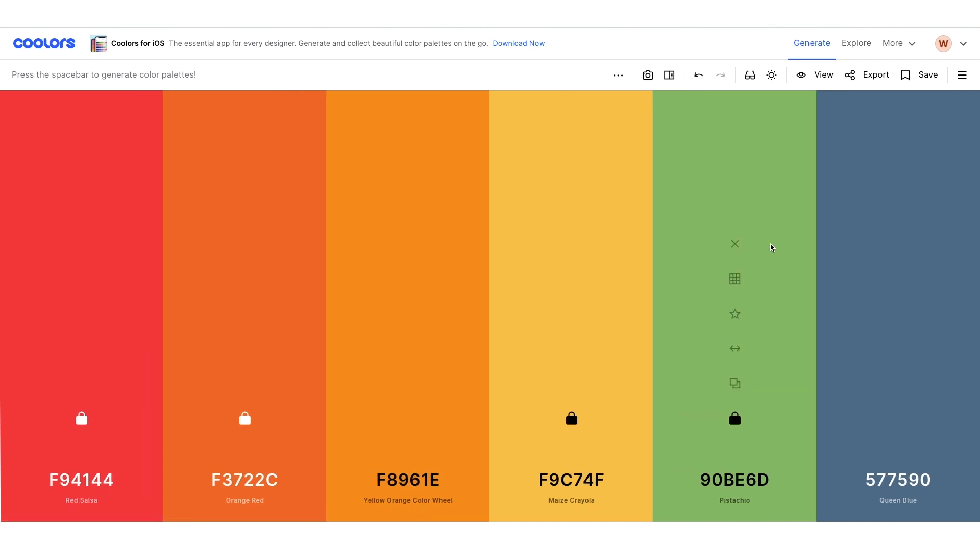
{"action": "mouse_move", "coordinate": [823, 251]}
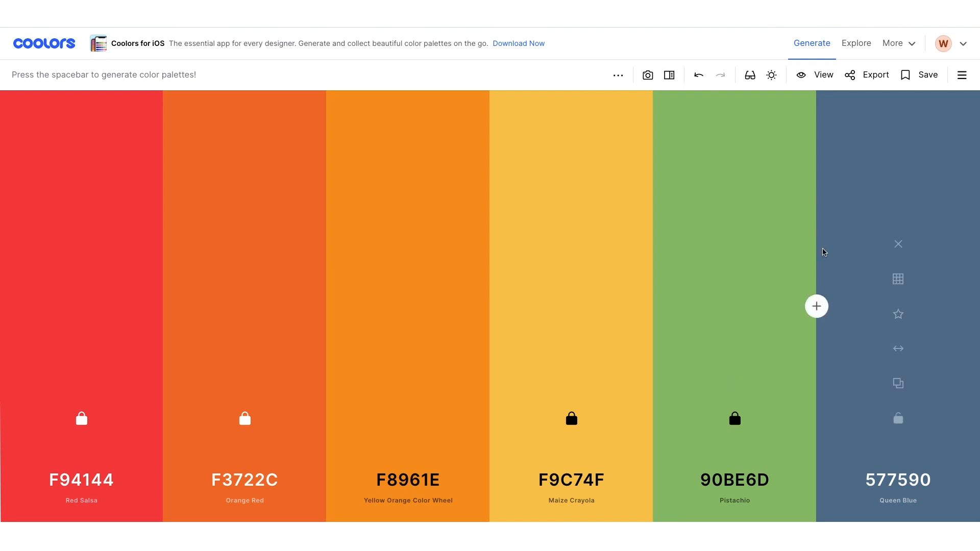
{"action": "mouse_move", "coordinate": [898, 244]}
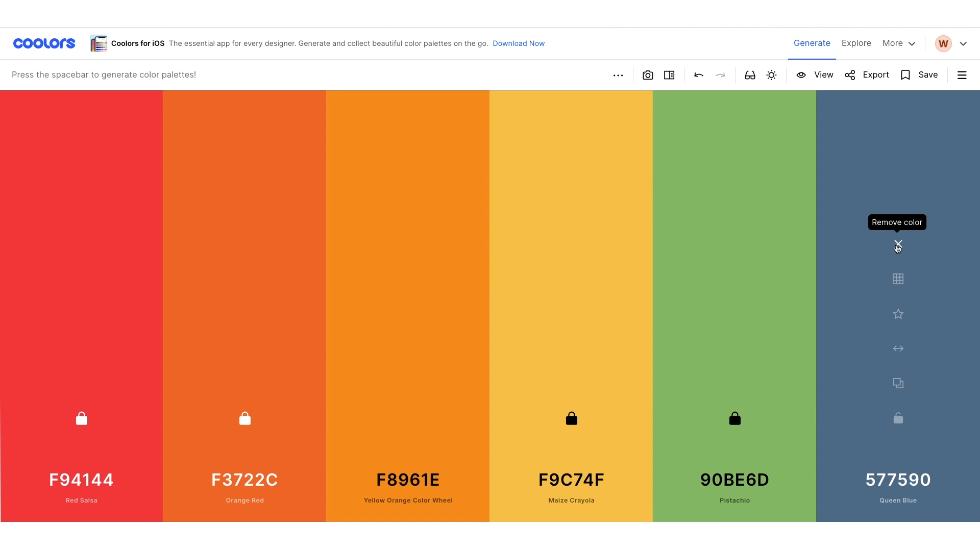
{"action": "left_click", "coordinate": [897, 243]}
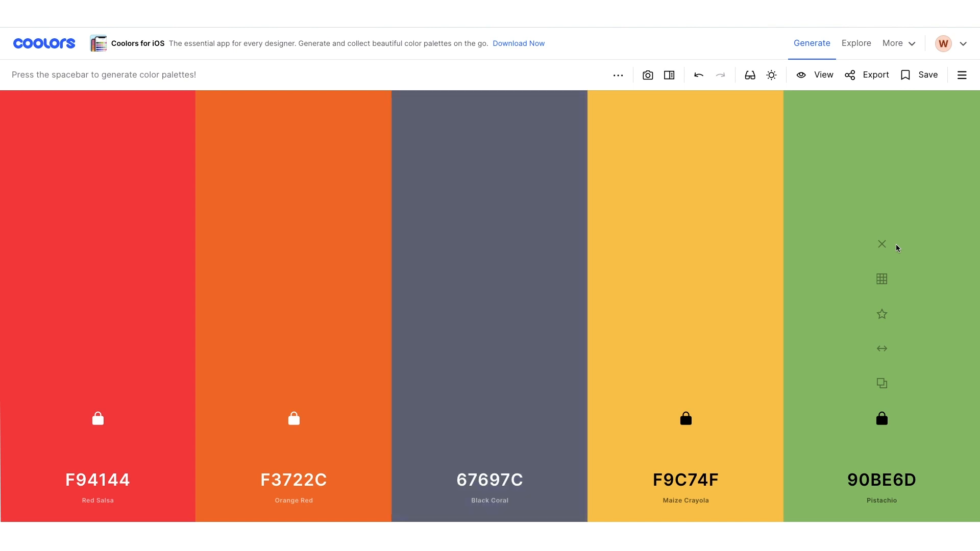
{"action": "mouse_move", "coordinate": [464, 255]}
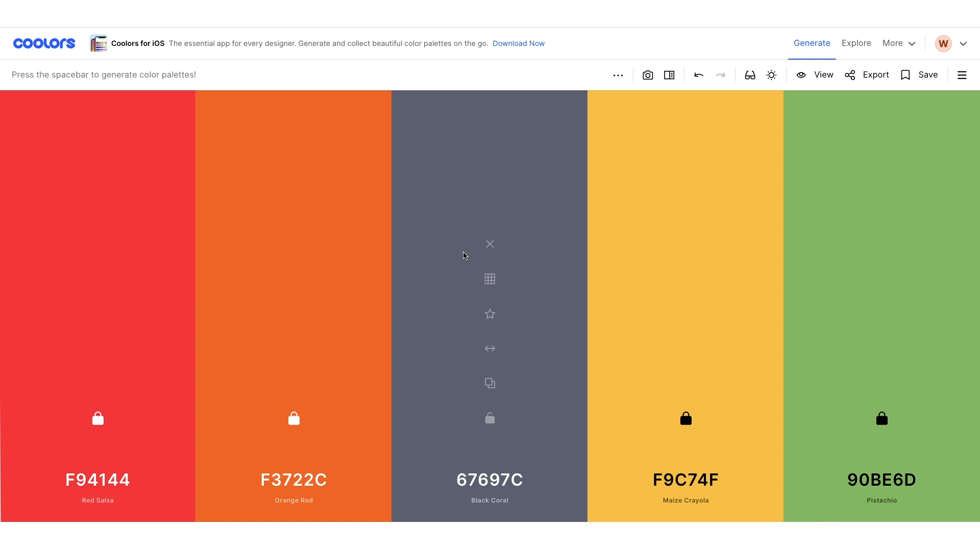
{"action": "mouse_move", "coordinate": [790, 265]}
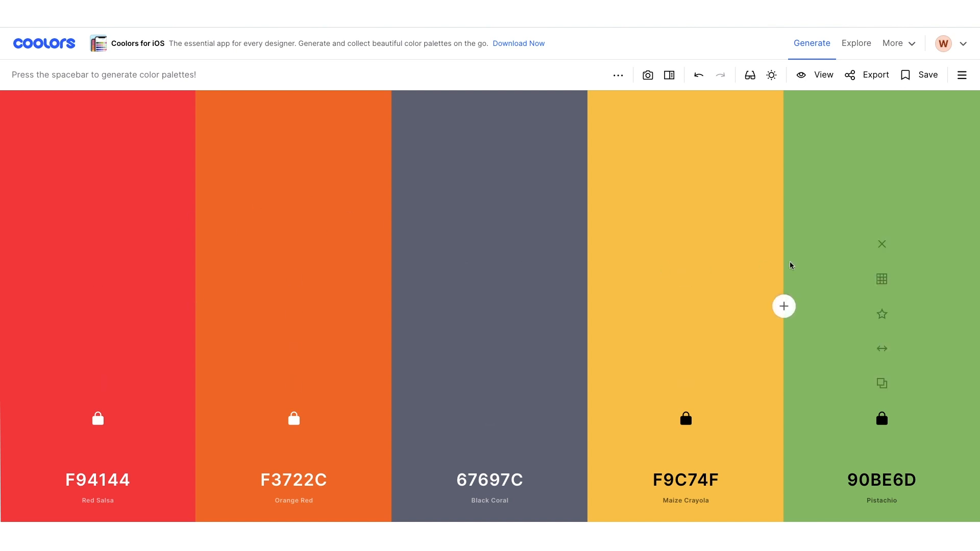
{"action": "mouse_move", "coordinate": [227, 256]}
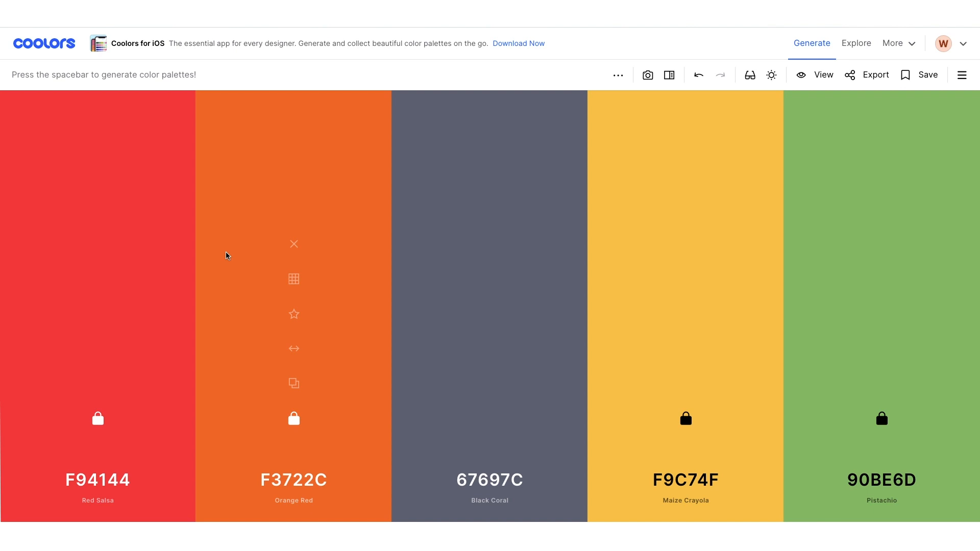
{"action": "mouse_move", "coordinate": [207, 228]}
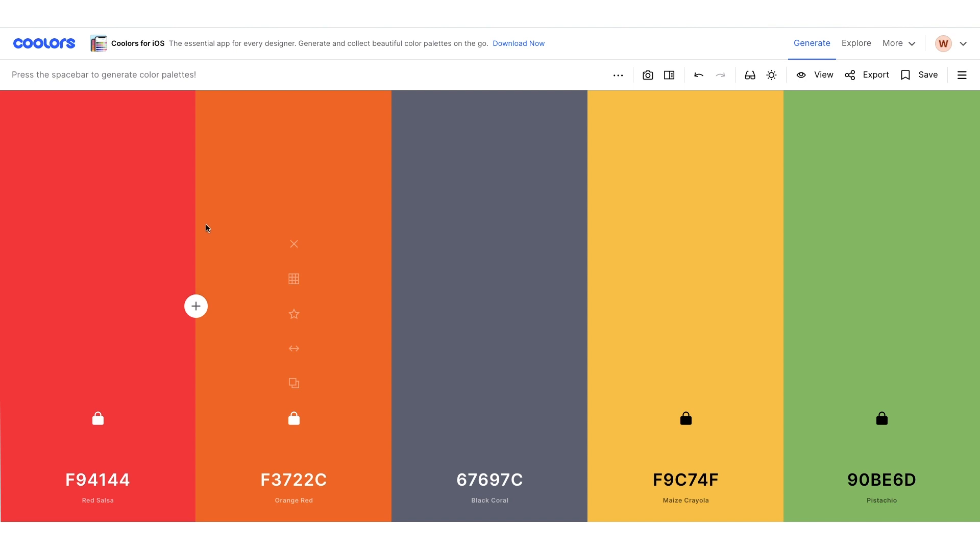
{"action": "mouse_move", "coordinate": [157, 257]}
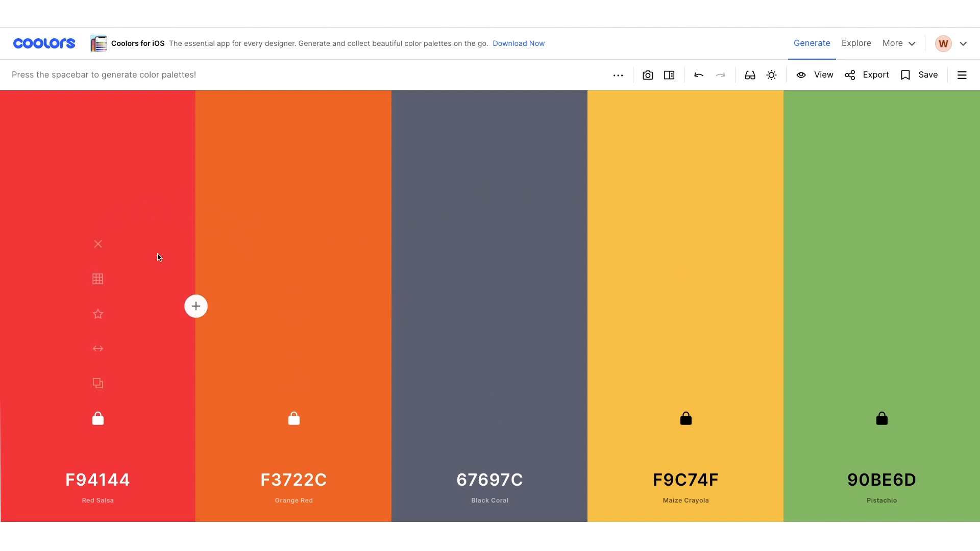
{"action": "mouse_move", "coordinate": [838, 469]}
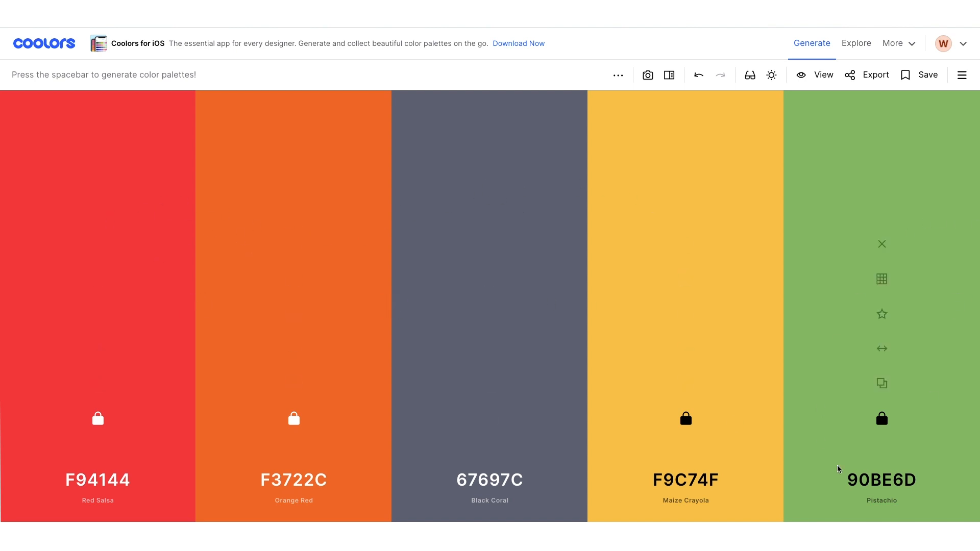
{"action": "mouse_move", "coordinate": [885, 219]}
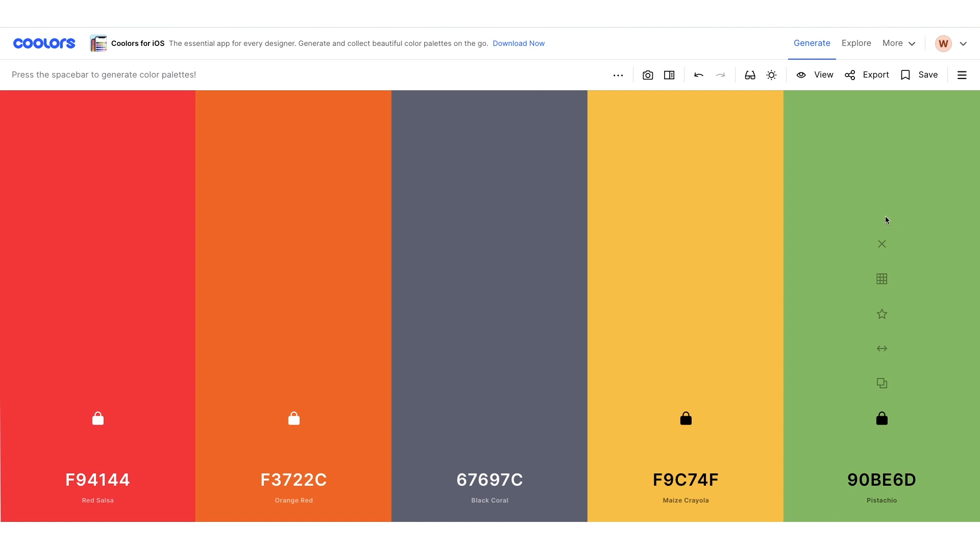
{"action": "mouse_move", "coordinate": [913, 207]}
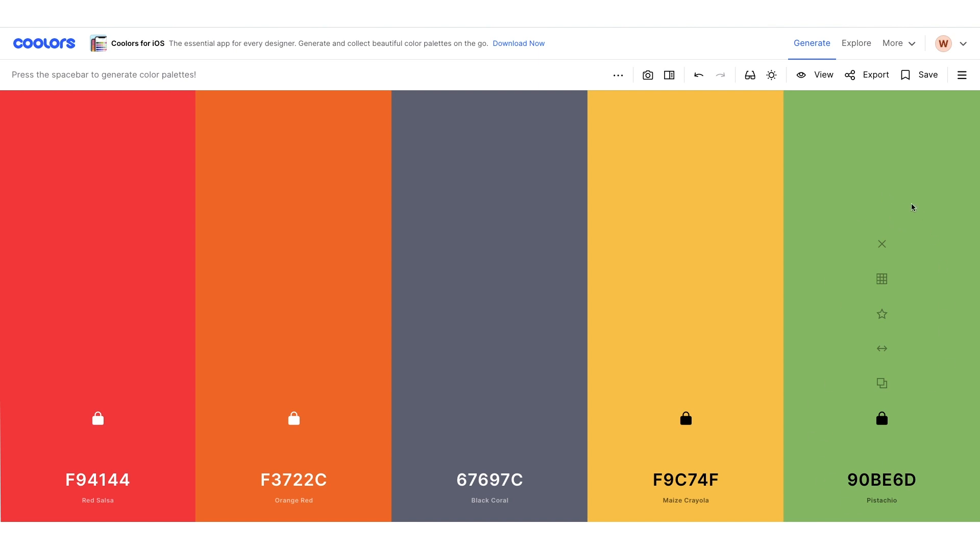
{"action": "mouse_move", "coordinate": [685, 222]}
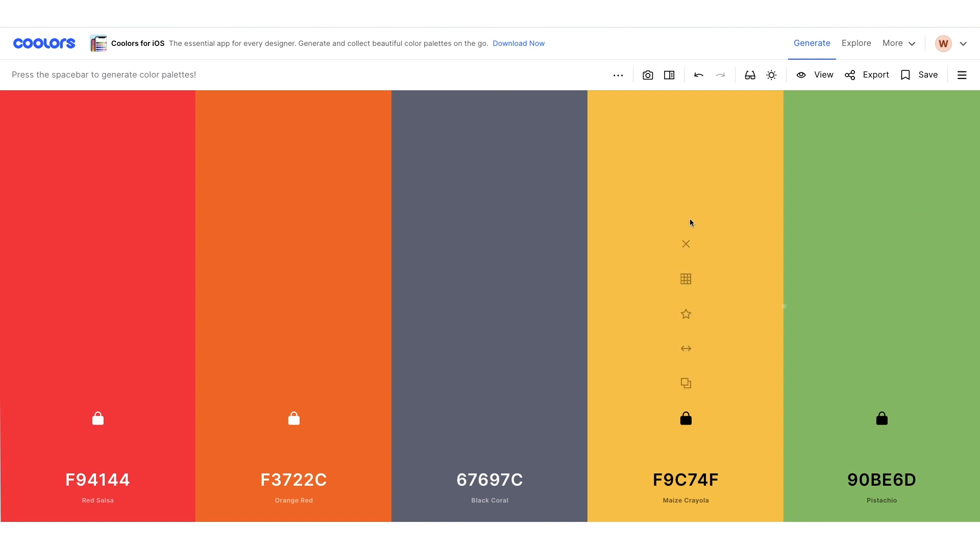
{"action": "mouse_move", "coordinate": [596, 195]}
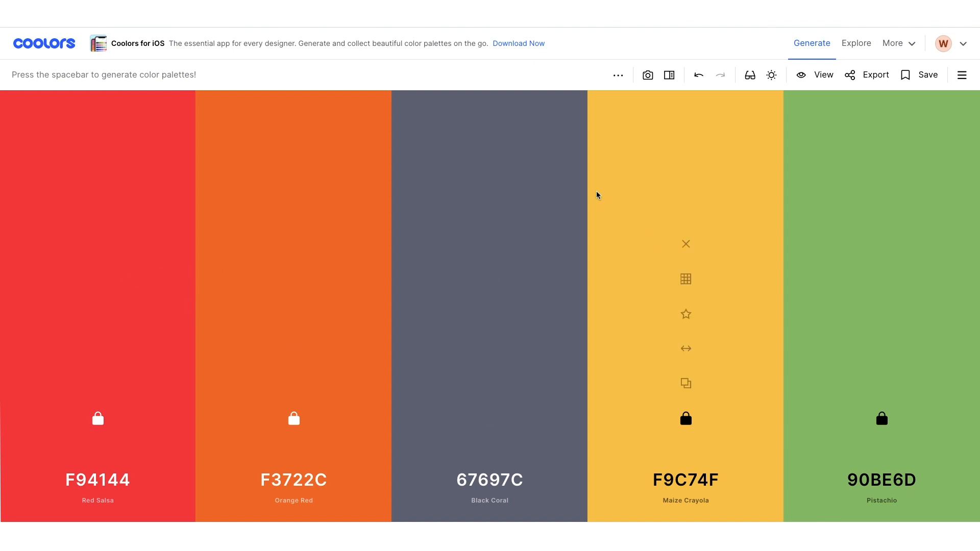
{"action": "mouse_move", "coordinate": [944, 147]}
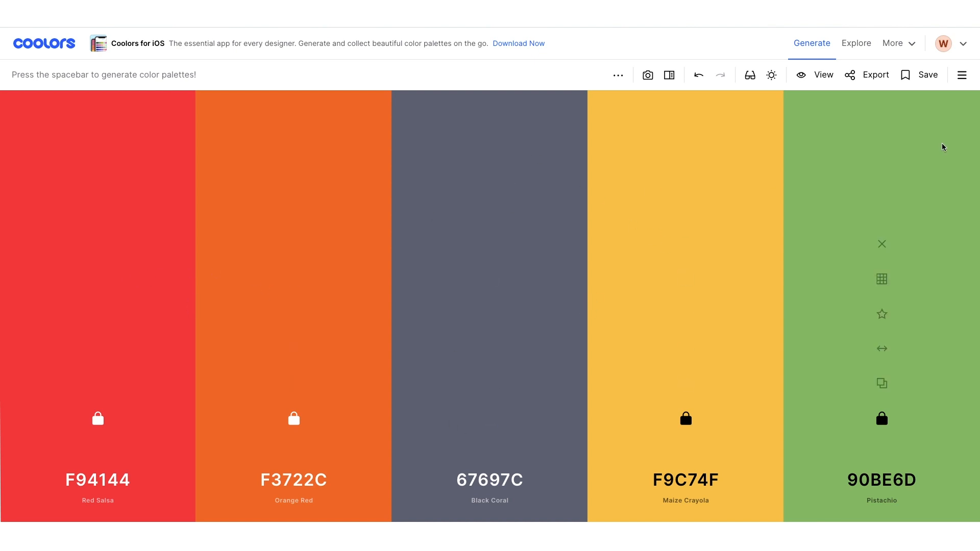
Open the Export Palette dialog for the five-colour palette
{"action": "left_click", "coordinate": [874, 75]}
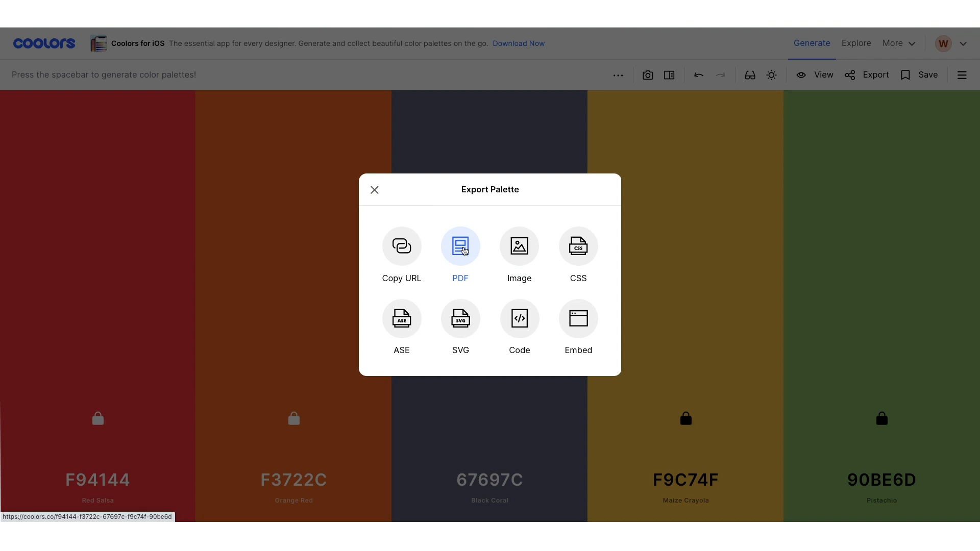
{"action": "mouse_move", "coordinate": [211, 481]}
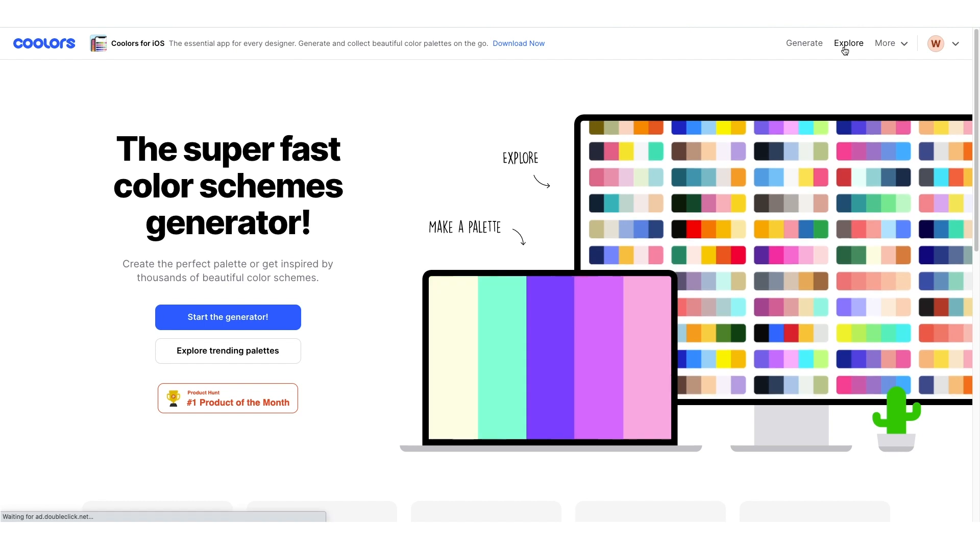
Open Explore's trending palettes and filter the gallery to Grey from the colour suggestions
{"action": "left_click", "coordinate": [847, 43]}
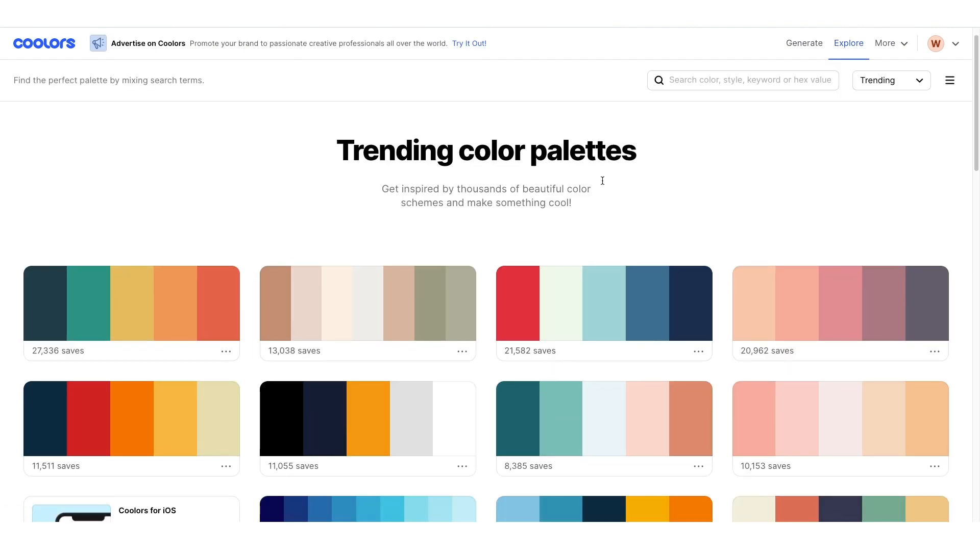
{"action": "scroll", "scroll_direction": "down", "scroll_amount": 3}
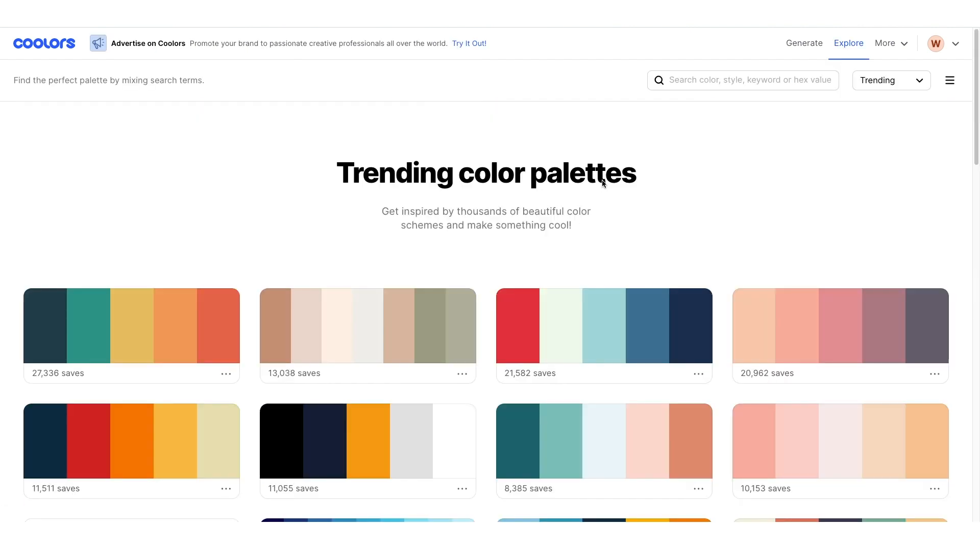
{"action": "left_click", "coordinate": [890, 80]}
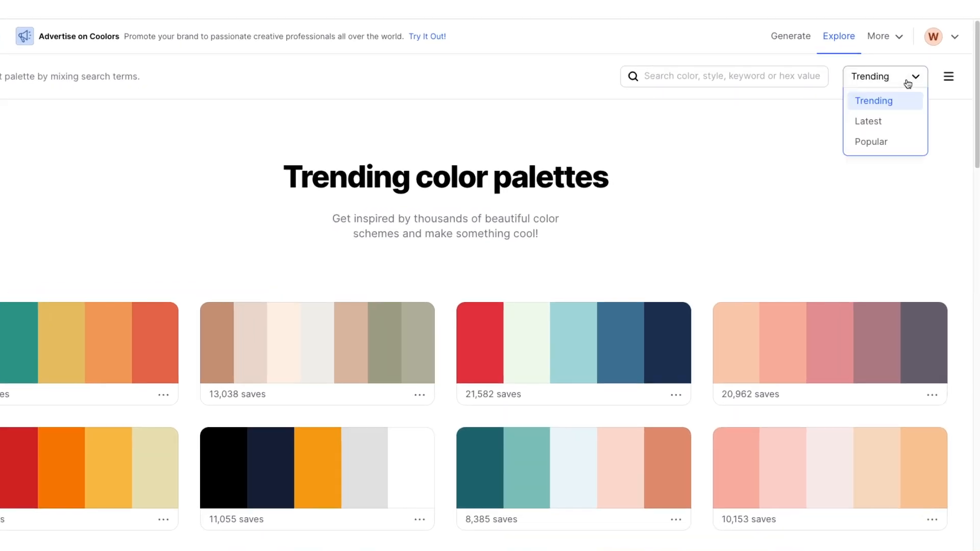
{"action": "scroll", "scroll_direction": "up", "scroll_amount": 3}
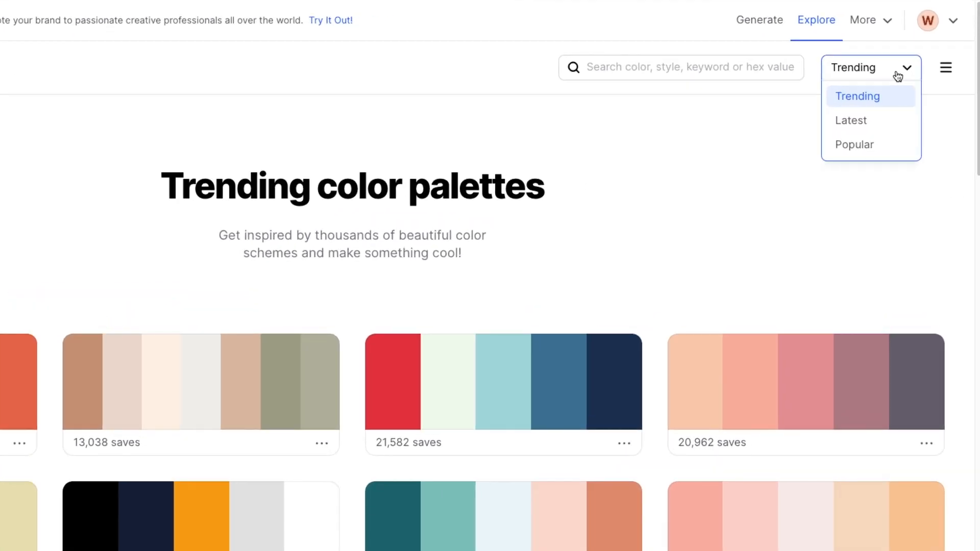
{"action": "mouse_move", "coordinate": [869, 120]}
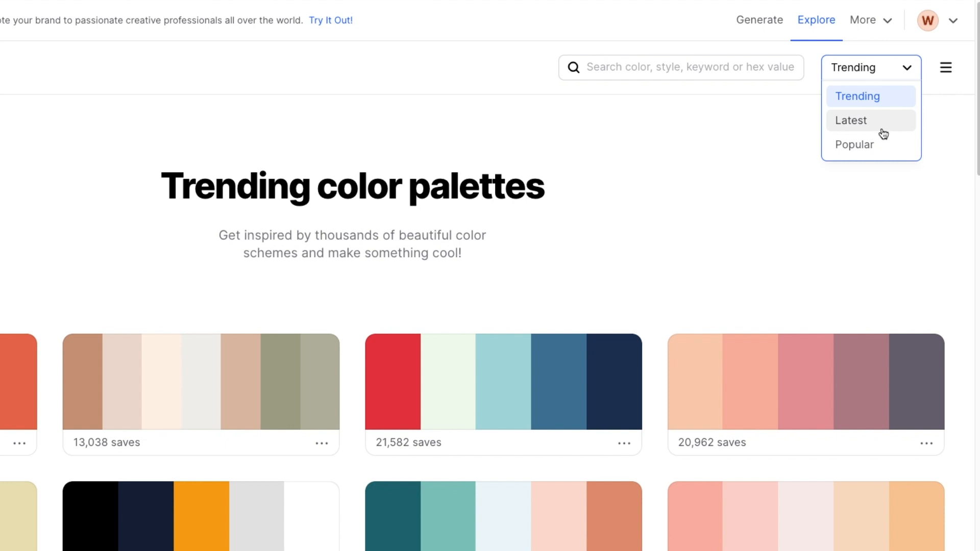
{"action": "mouse_move", "coordinate": [864, 145]}
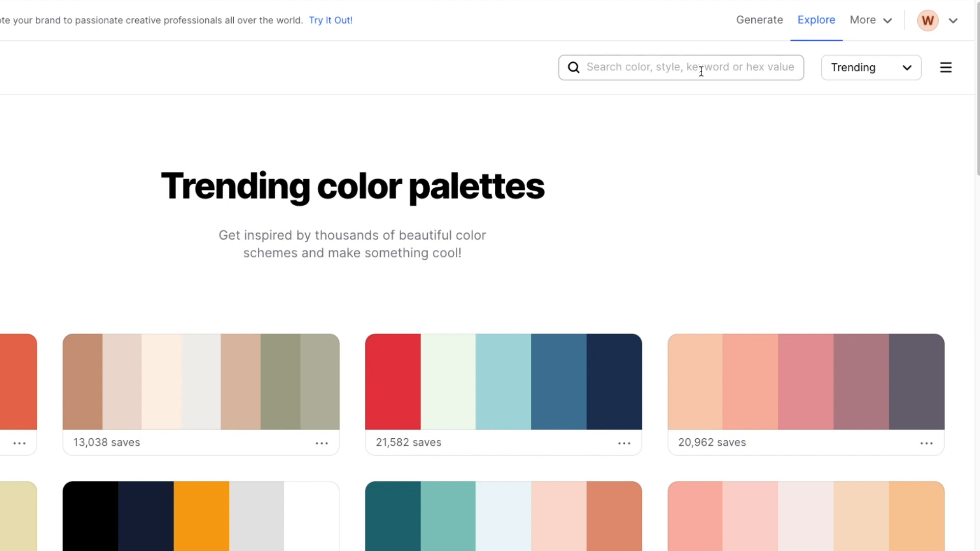
{"action": "left_click", "coordinate": [680, 68]}
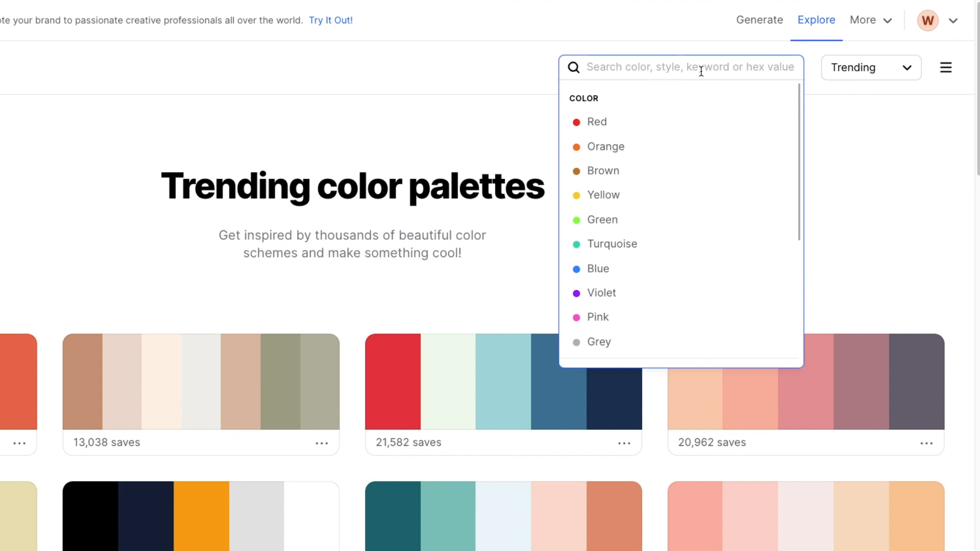
{"action": "mouse_move", "coordinate": [673, 244]}
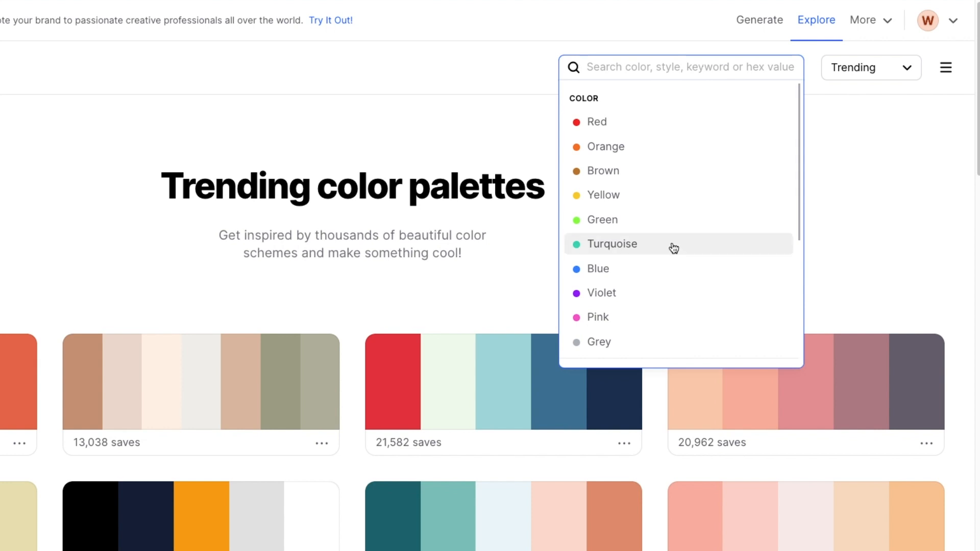
{"action": "mouse_move", "coordinate": [599, 341]}
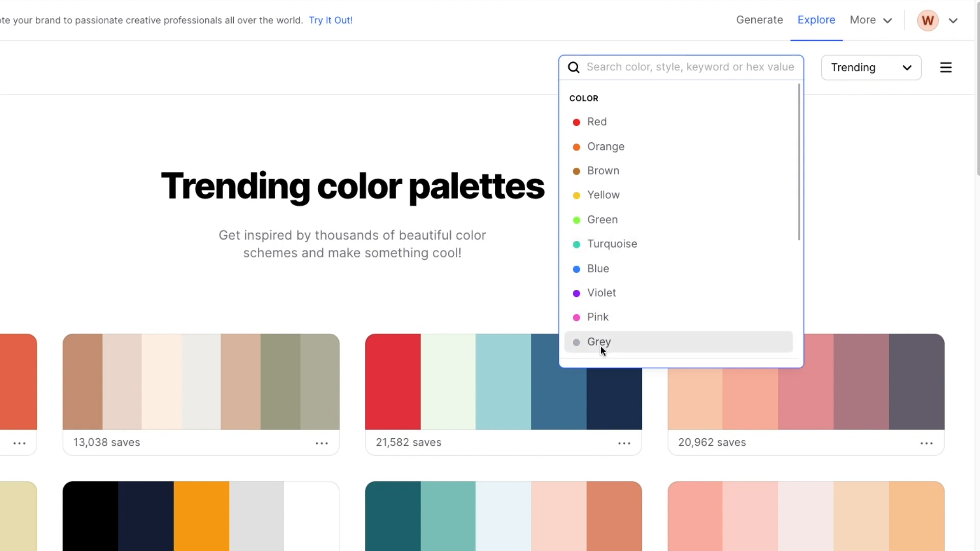
{"action": "left_click", "coordinate": [599, 342]}
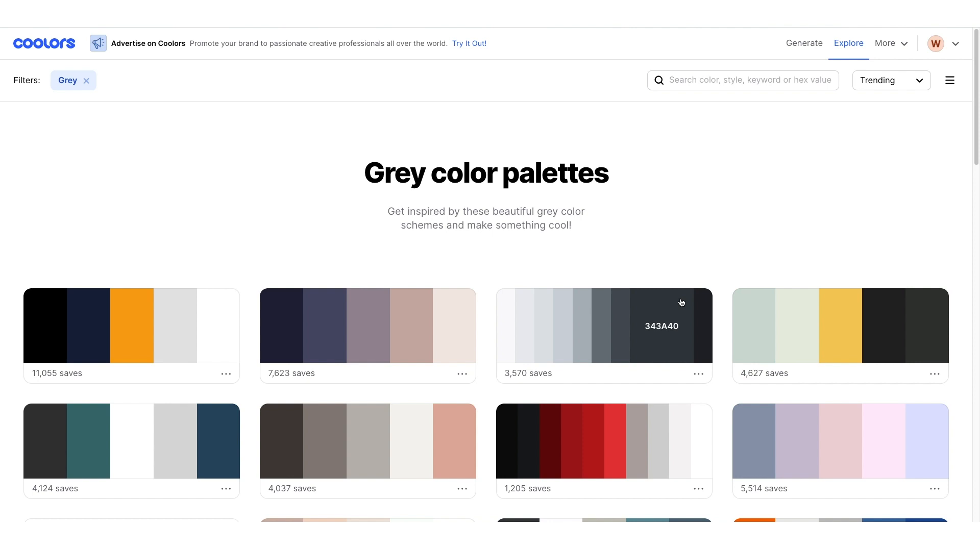
{"action": "mouse_move", "coordinate": [715, 271]}
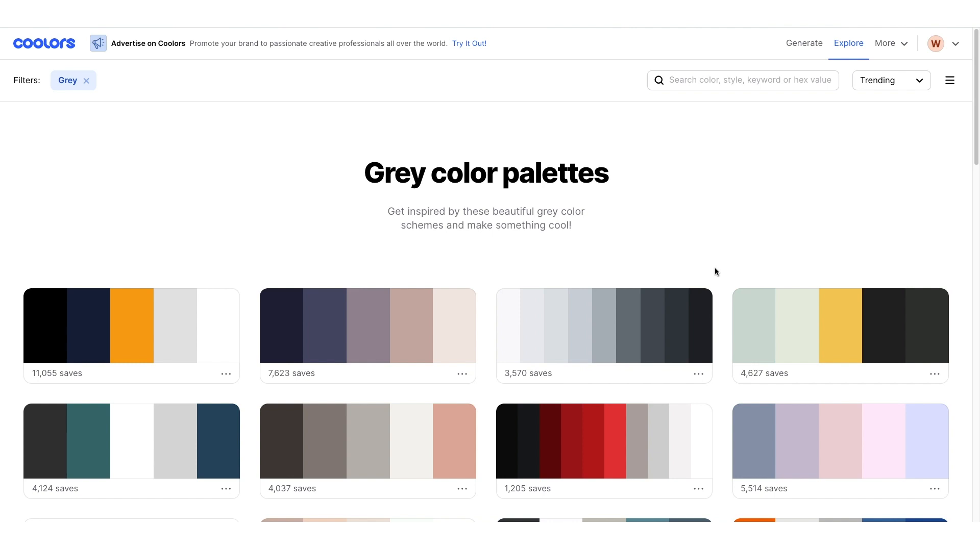
{"action": "mouse_move", "coordinate": [719, 273]}
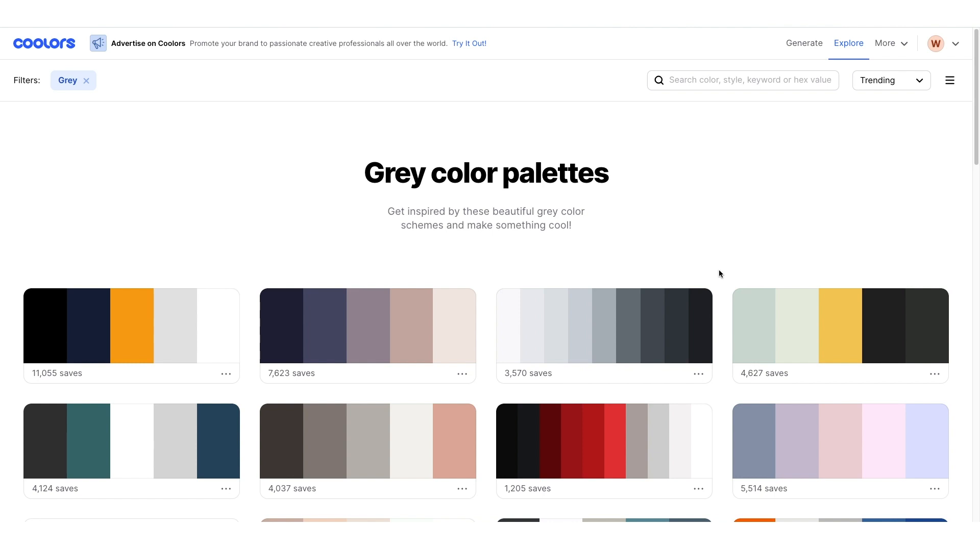
Scroll down the Grey palette results to the lower-saved purple, mauve, white, black and yellow palette
{"action": "scroll", "scroll_direction": "down", "scroll_amount": 3}
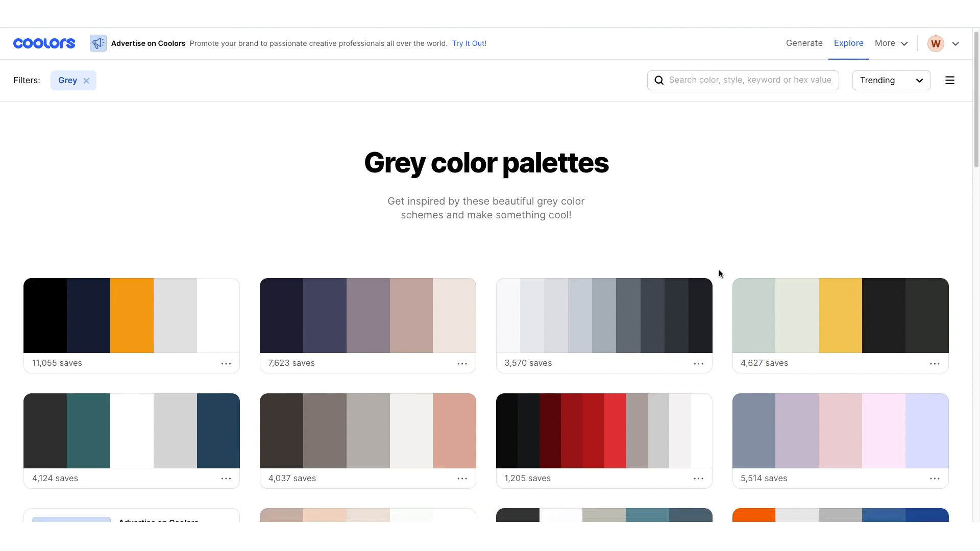
{"action": "scroll", "scroll_direction": "up", "scroll_amount": 3}
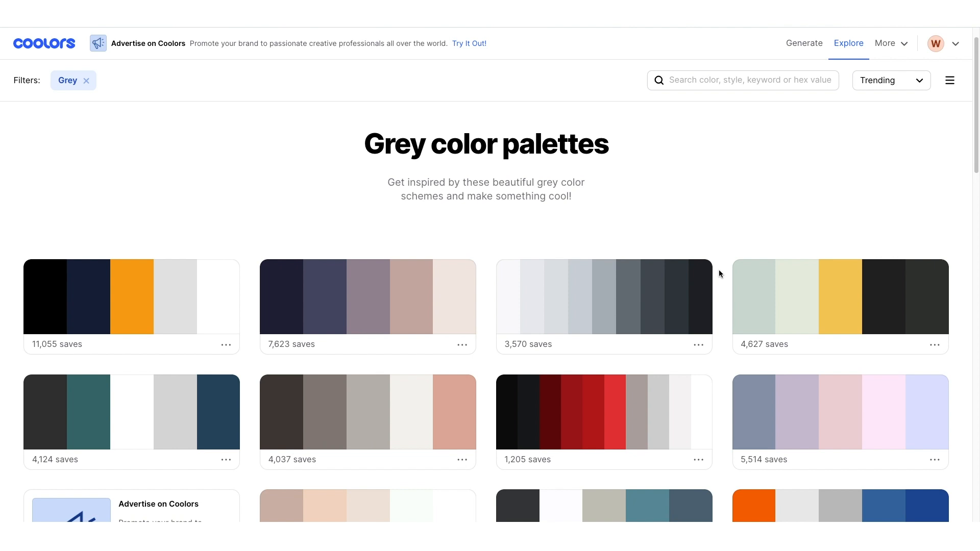
{"action": "scroll", "scroll_direction": "down", "scroll_amount": 3}
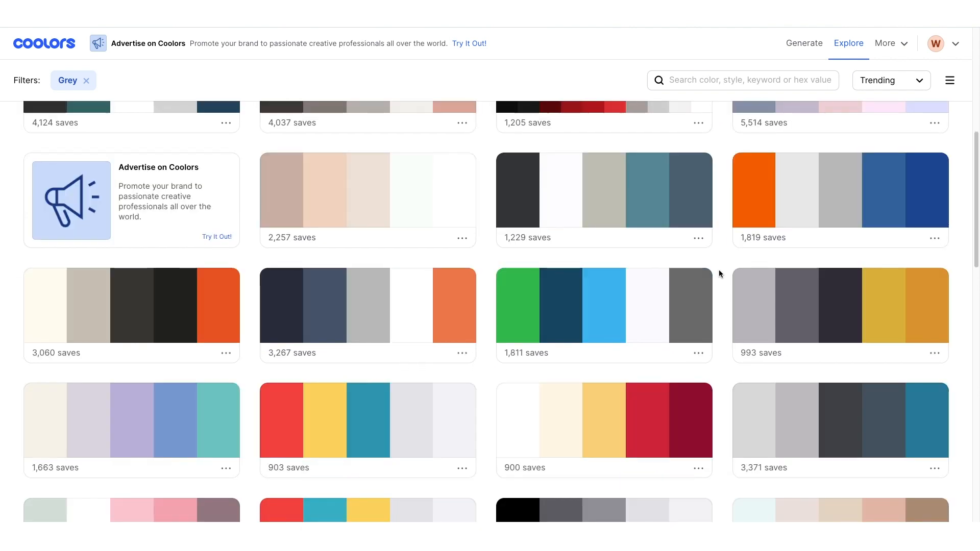
{"action": "scroll", "scroll_direction": "down", "scroll_amount": 3}
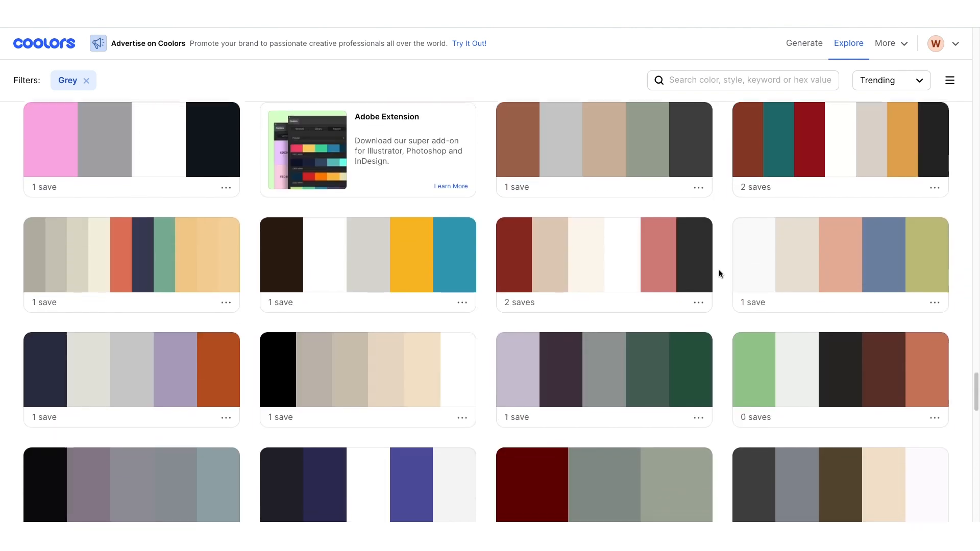
{"action": "scroll", "scroll_direction": "down", "scroll_amount": 3}
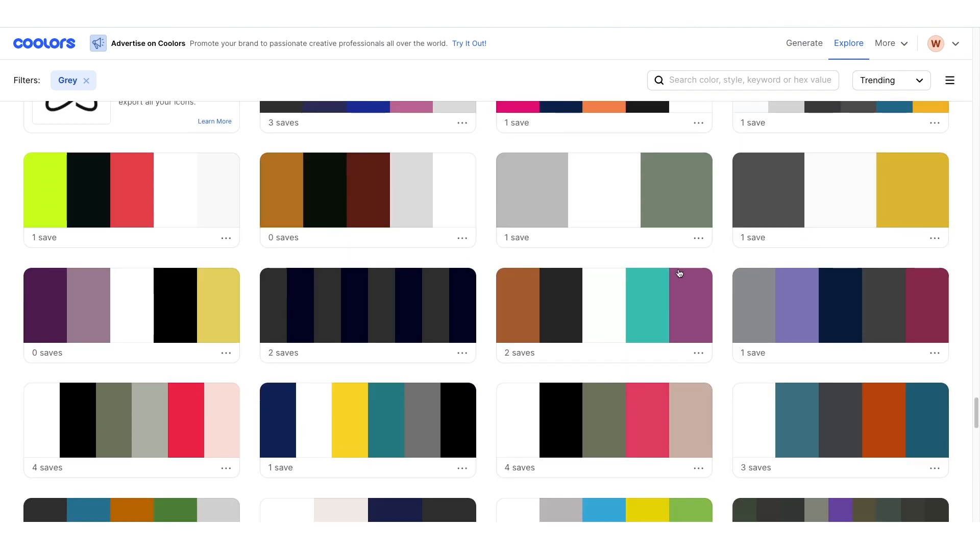
{"action": "mouse_move", "coordinate": [214, 354]}
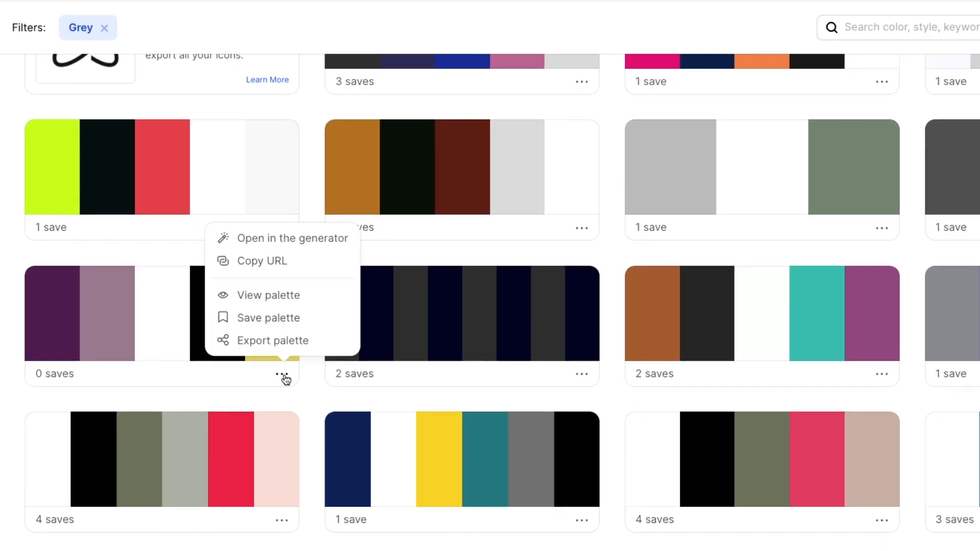
Open the 5A1E58, A2849A, FFFFFF, 000000, E6D667 palette in the generator
{"action": "left_click", "coordinate": [293, 238]}
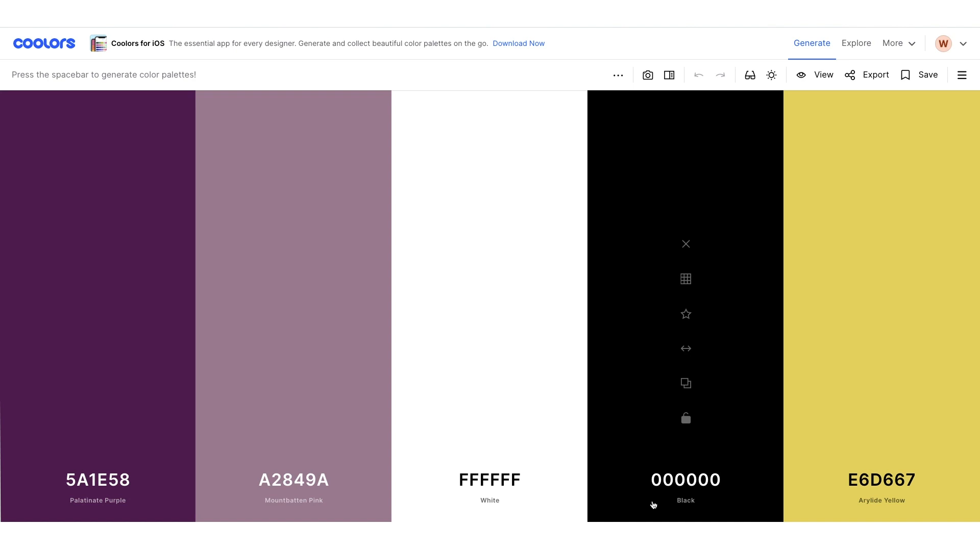
{"action": "mouse_move", "coordinate": [489, 450]}
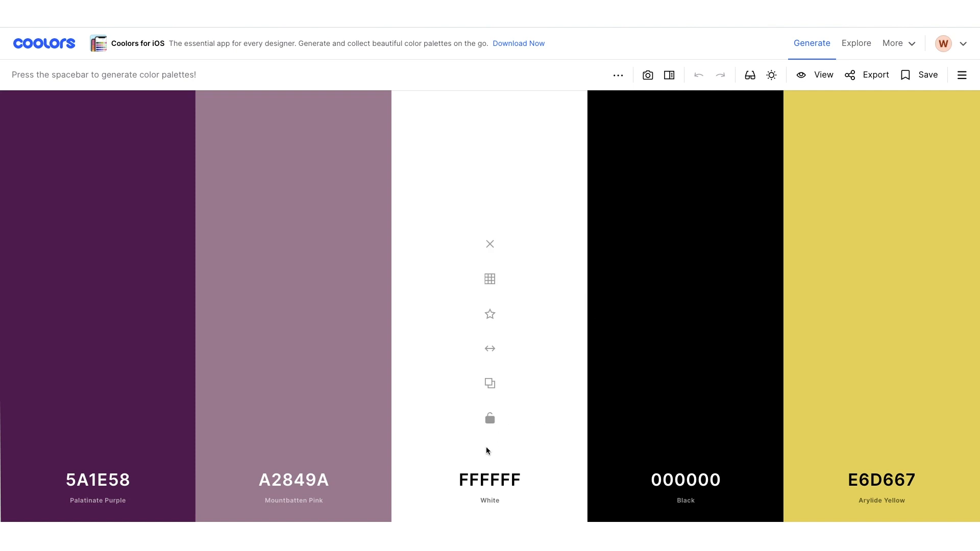
{"action": "mouse_move", "coordinate": [453, 289]}
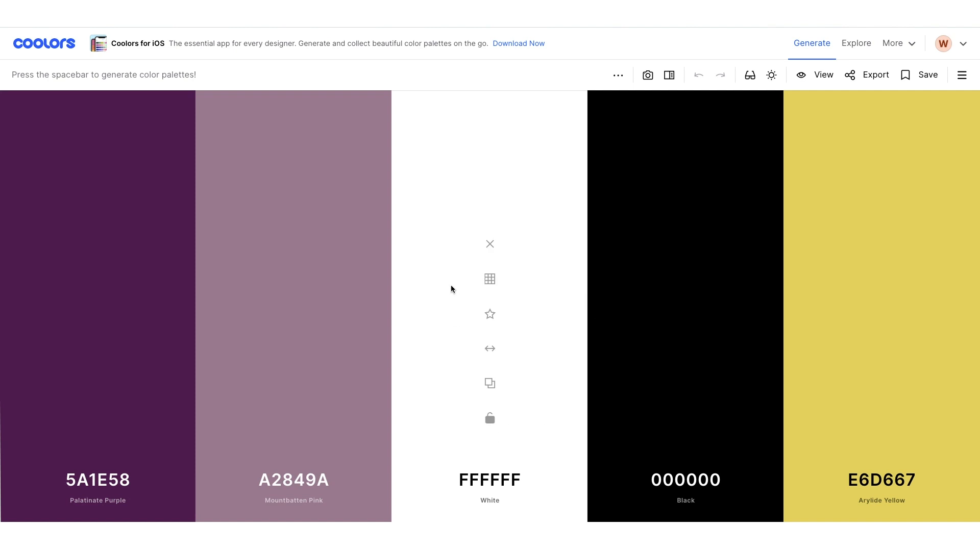
{"action": "mouse_move", "coordinate": [98, 313]}
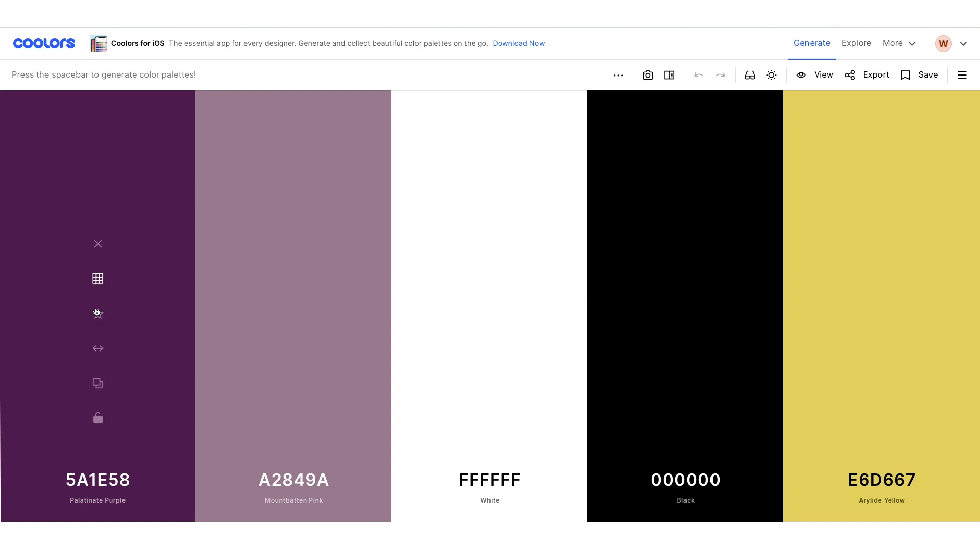
{"action": "mouse_move", "coordinate": [970, 300]}
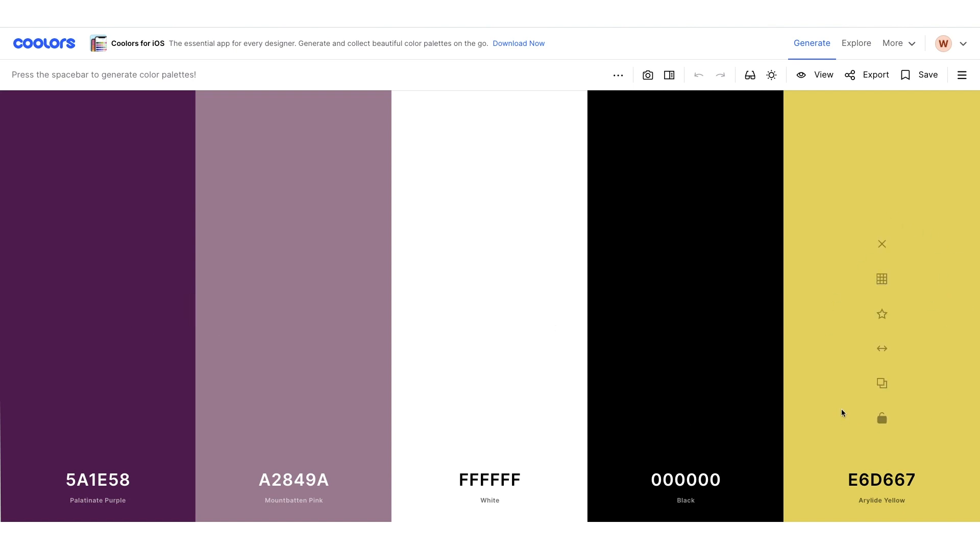
{"action": "mouse_move", "coordinate": [604, 290]}
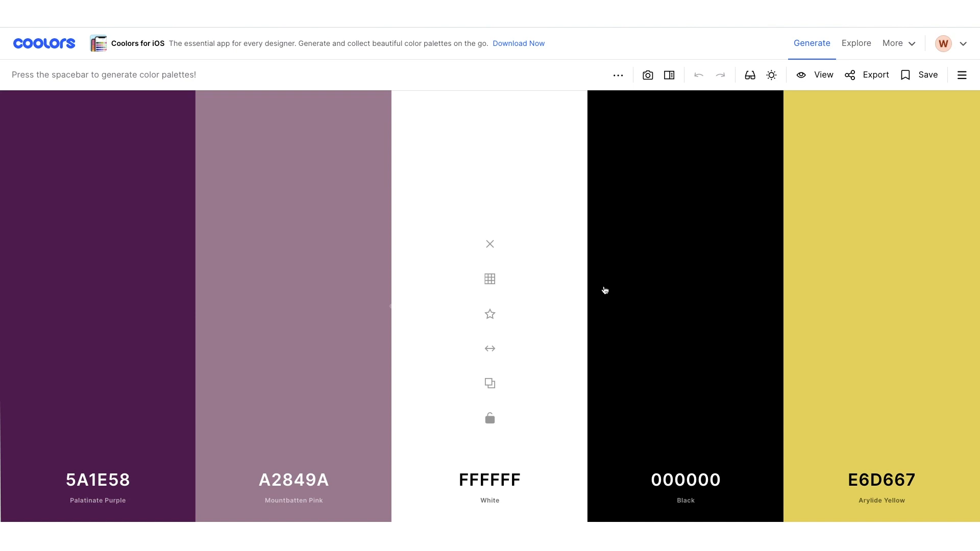
{"action": "mouse_move", "coordinate": [139, 264]}
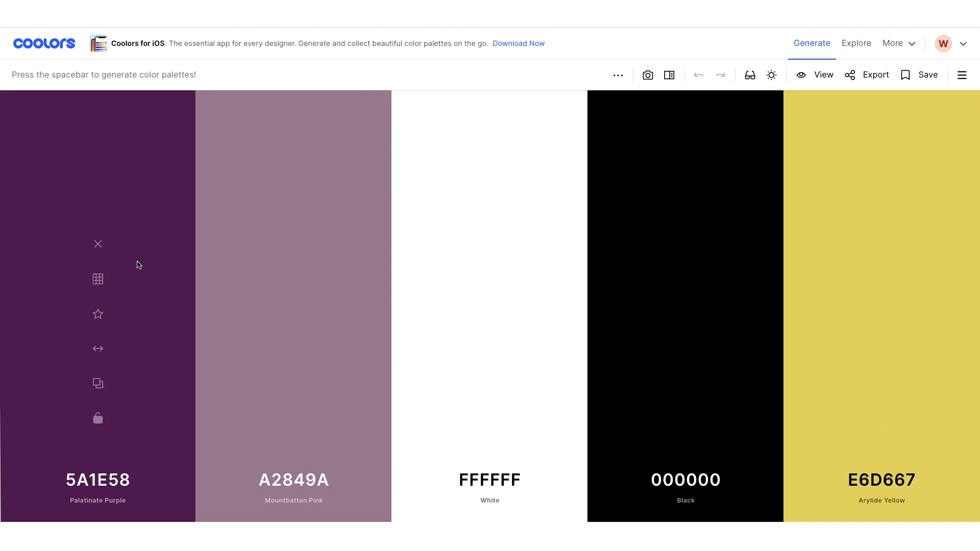
{"action": "mouse_move", "coordinate": [490, 278]}
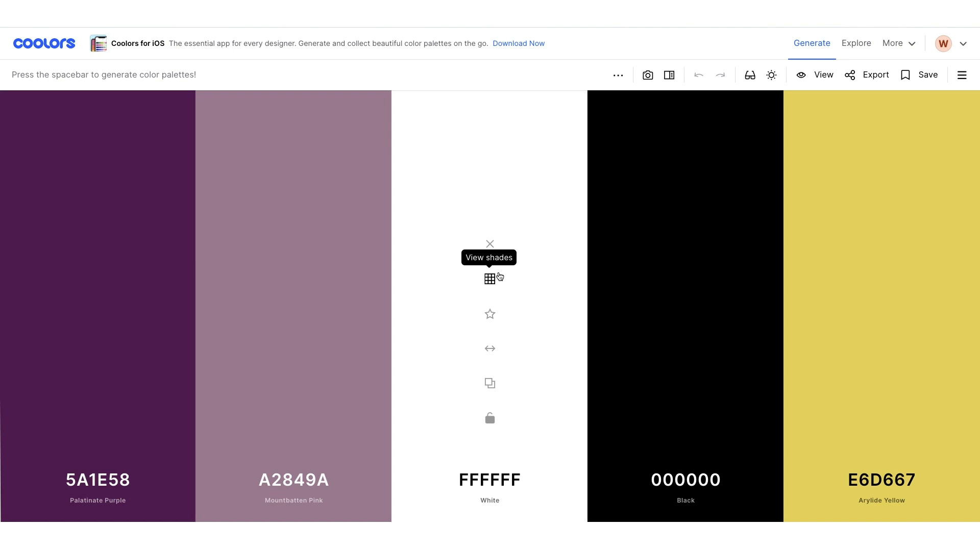
{"action": "mouse_move", "coordinate": [172, 403]}
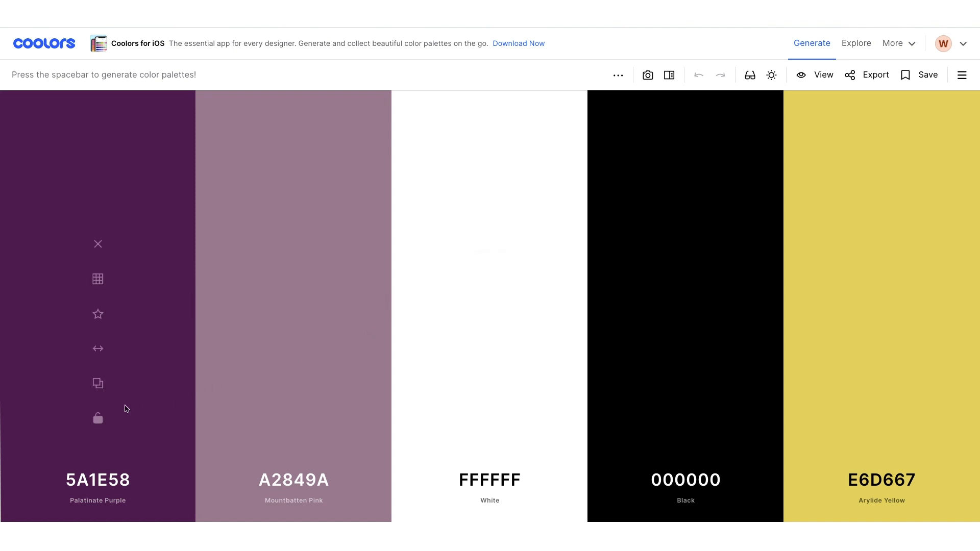
{"action": "mouse_move", "coordinate": [97, 418]}
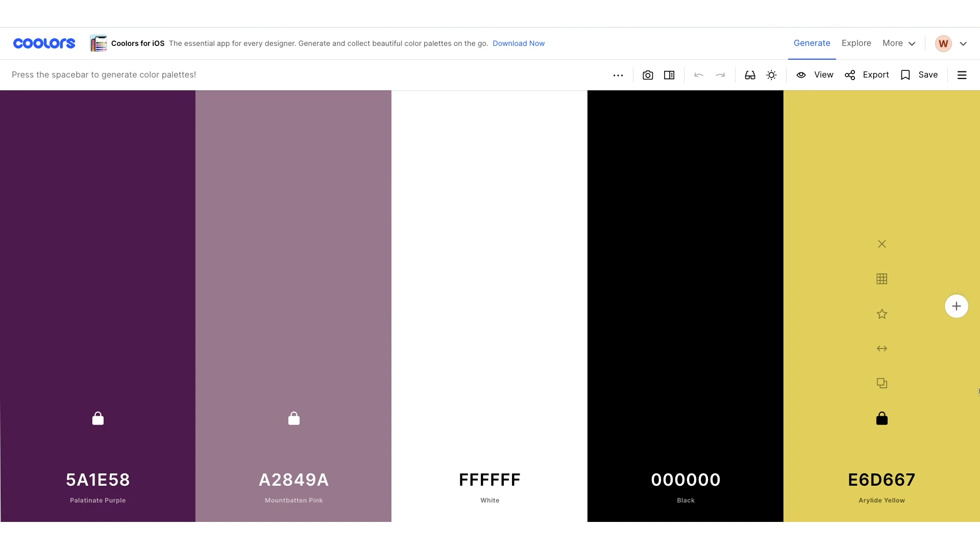
Regenerate colours, lock Alice Blue E9F1F7, get Artichoke 839073, then choose Export
{"action": "key", "text": "space"}
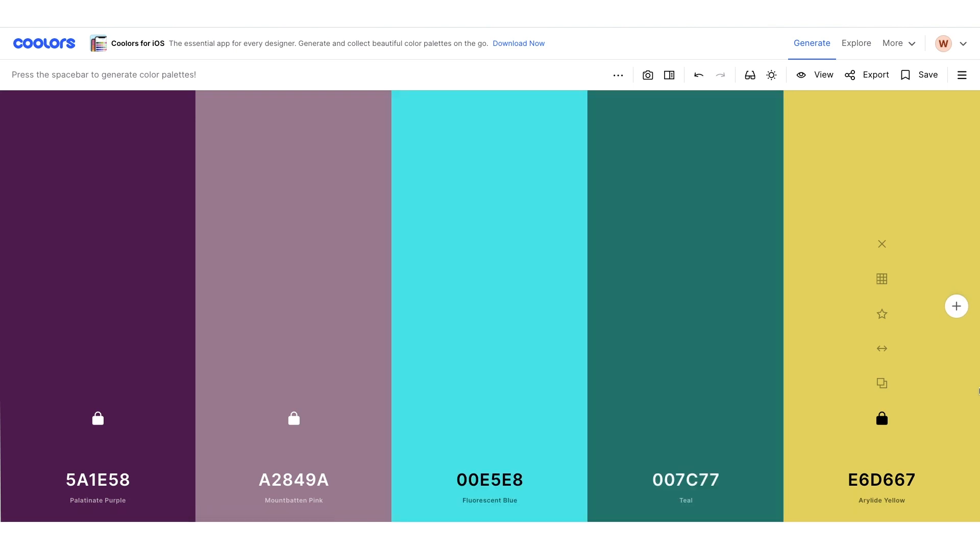
{"action": "key", "text": "space"}
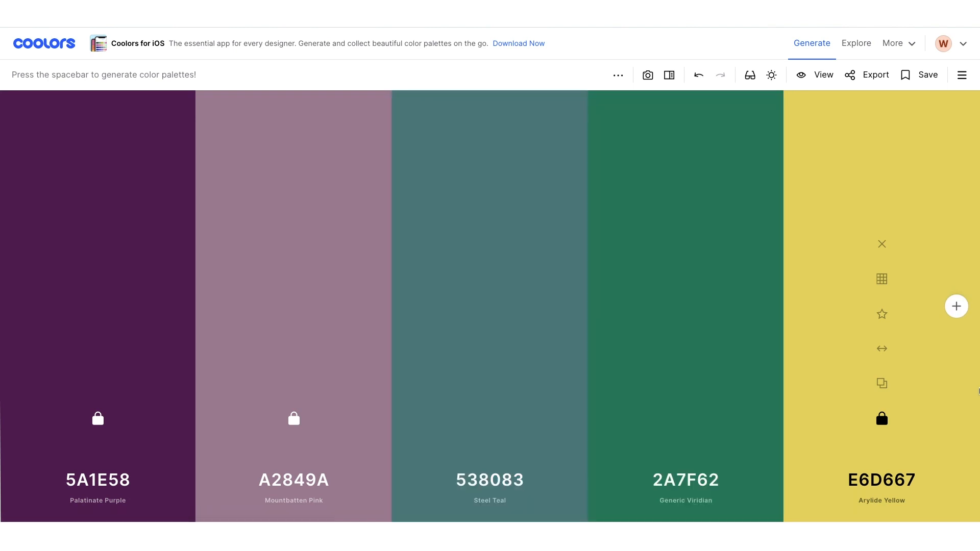
{"action": "key", "text": "space"}
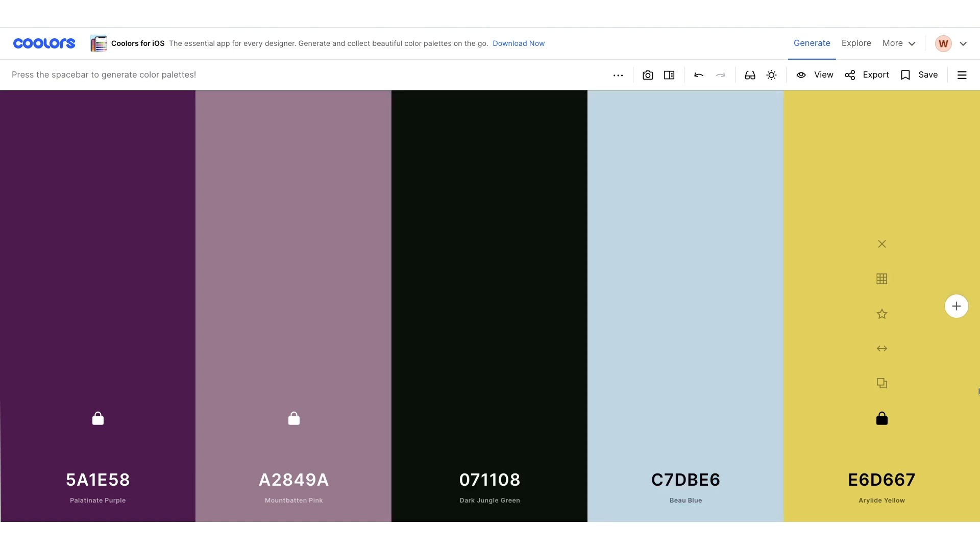
{"action": "key", "text": "space"}
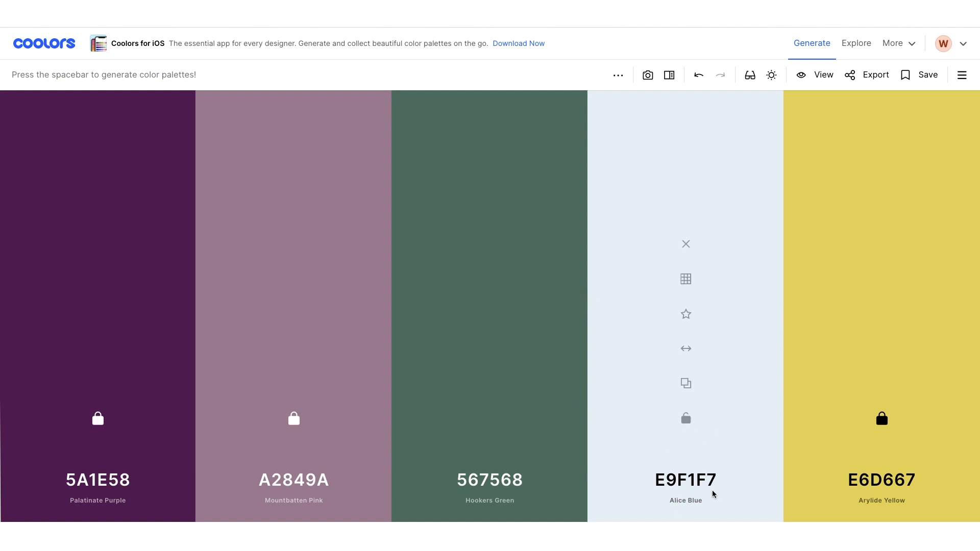
{"action": "mouse_move", "coordinate": [685, 479]}
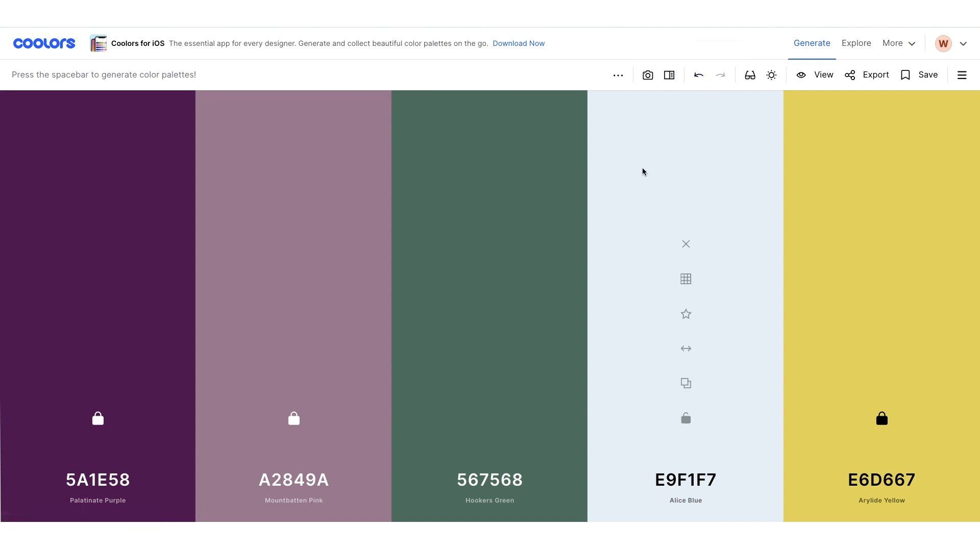
{"action": "mouse_move", "coordinate": [738, 135]}
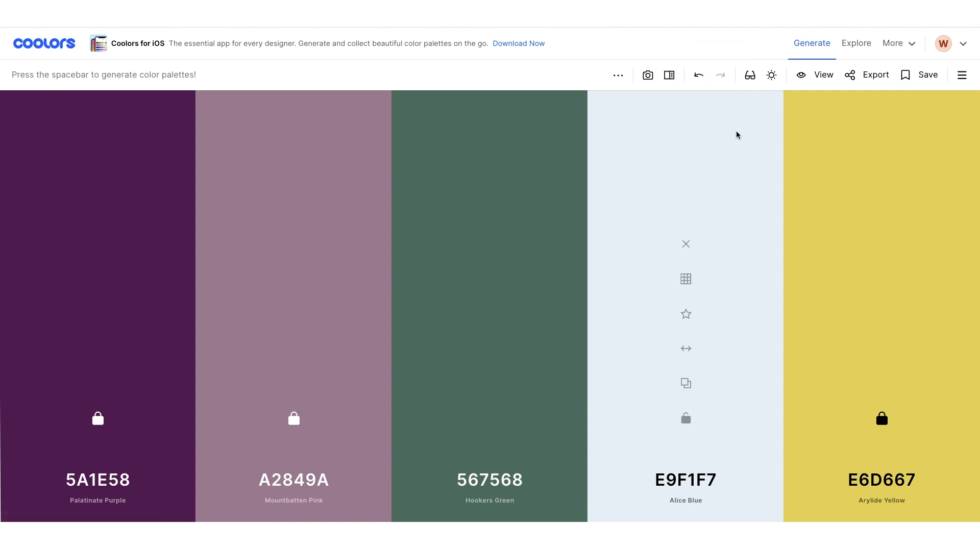
{"action": "left_click", "coordinate": [684, 418]}
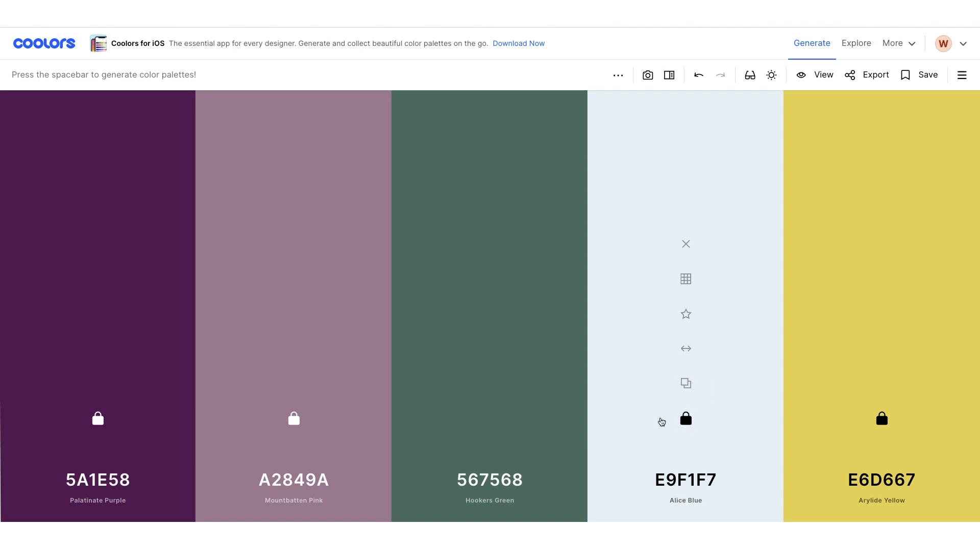
{"action": "mouse_move", "coordinate": [423, 402]}
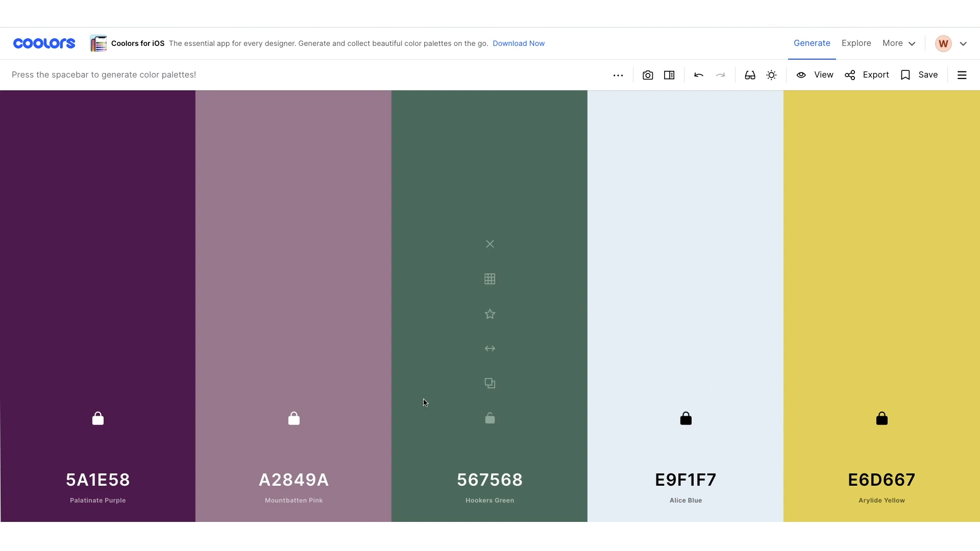
{"action": "mouse_move", "coordinate": [570, 435]}
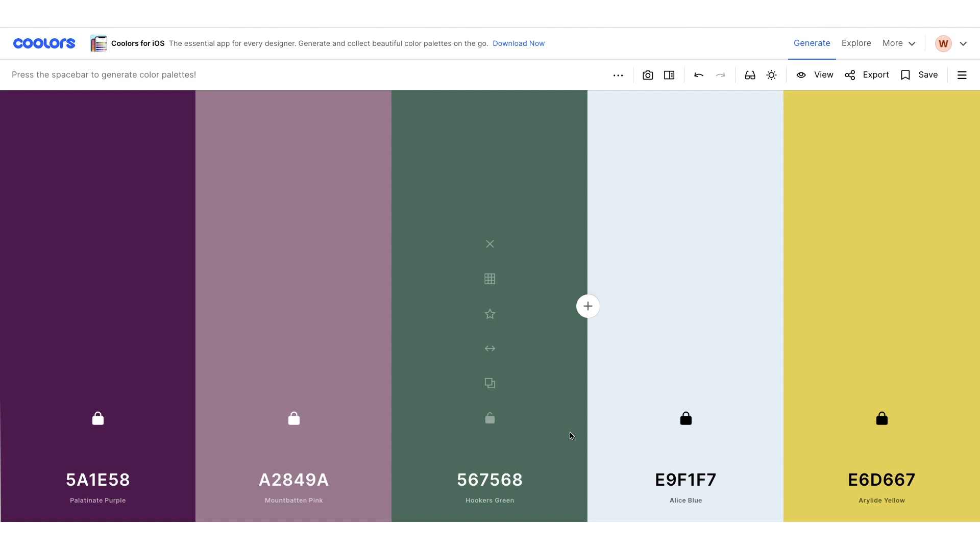
{"action": "key", "text": "space"}
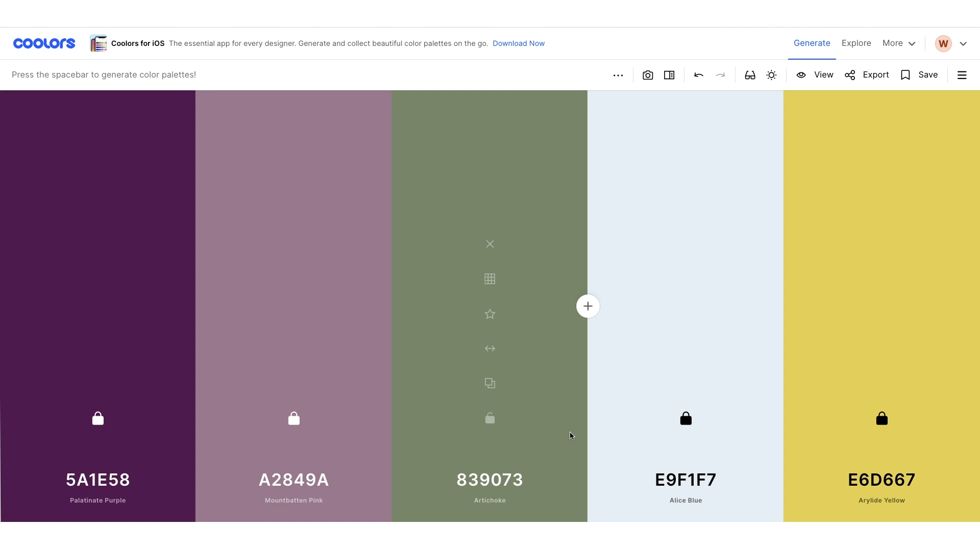
{"action": "mouse_move", "coordinate": [144, 284]}
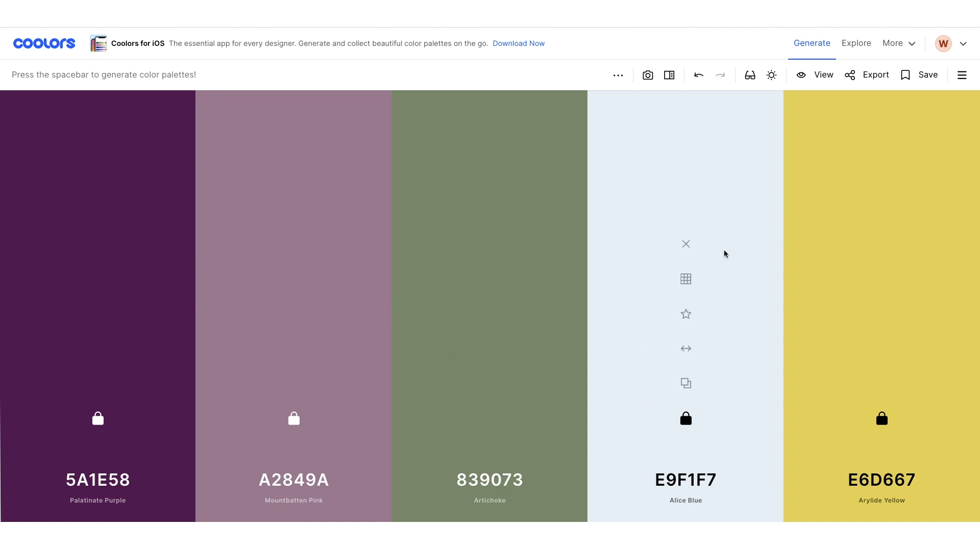
{"action": "mouse_move", "coordinate": [967, 256]}
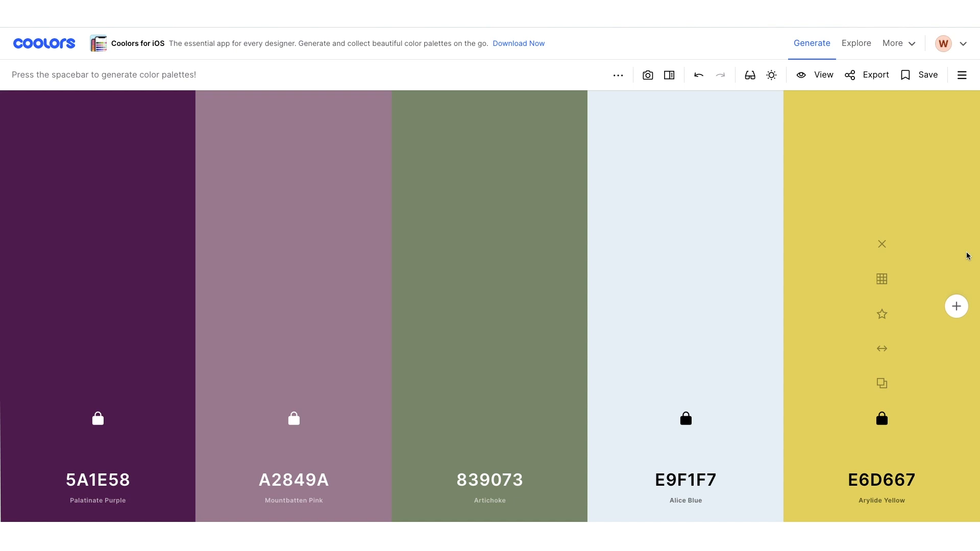
{"action": "left_click", "coordinate": [875, 75]}
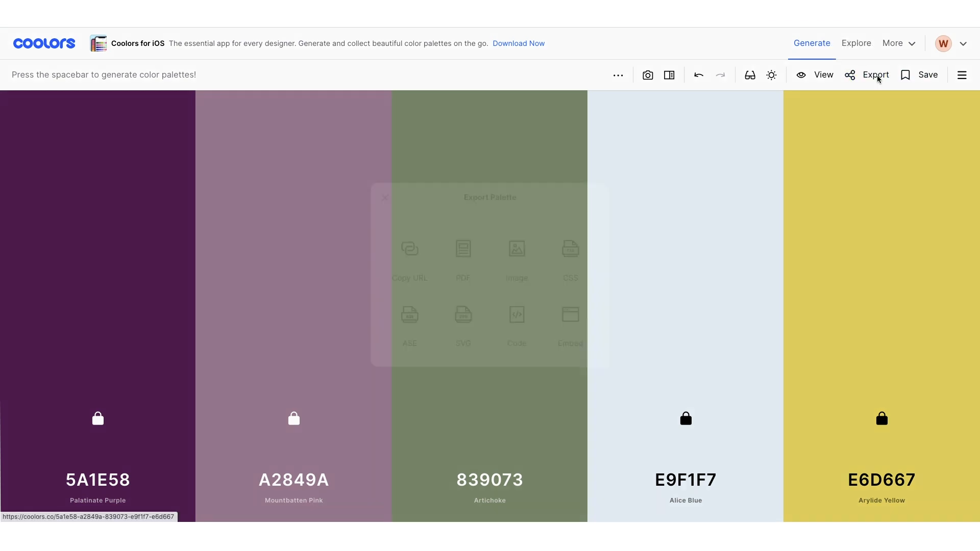
Pick an export option for the purple, mauve, artichoke, ice blue and yellow palette
{"action": "left_click", "coordinate": [876, 75]}
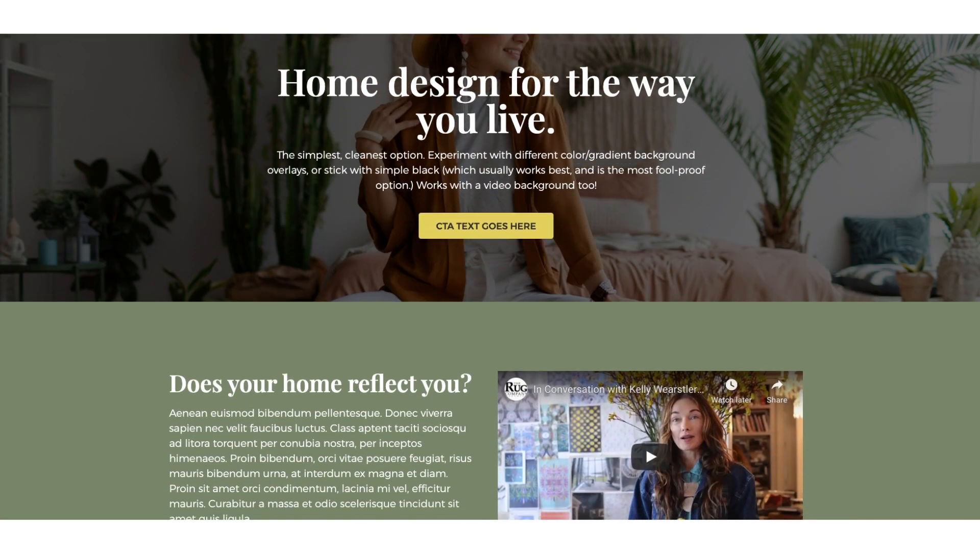
Scroll the home-design page down to the 'Does your home reflect you?' section
{"action": "scroll", "scroll_direction": "down", "scroll_amount": 3}
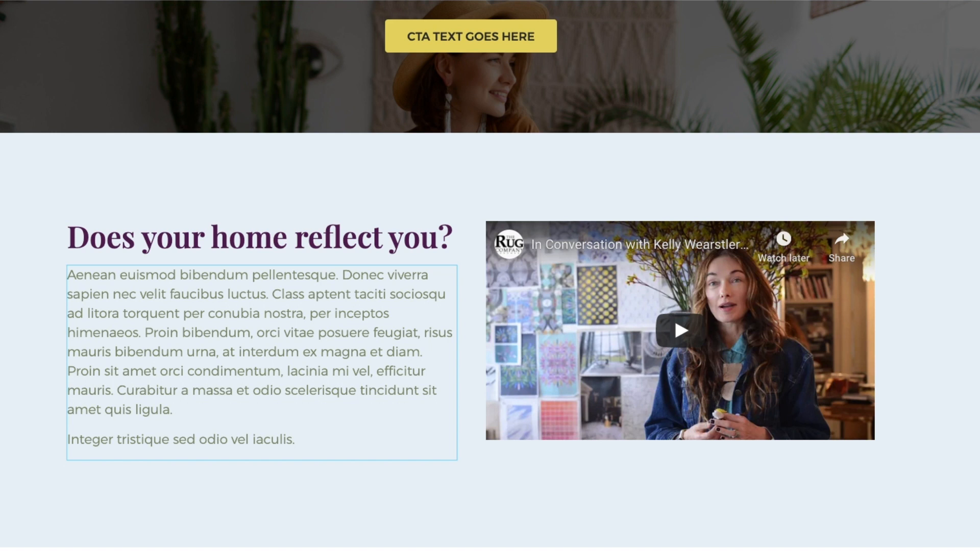
{"action": "scroll", "scroll_direction": "up", "scroll_amount": 3}
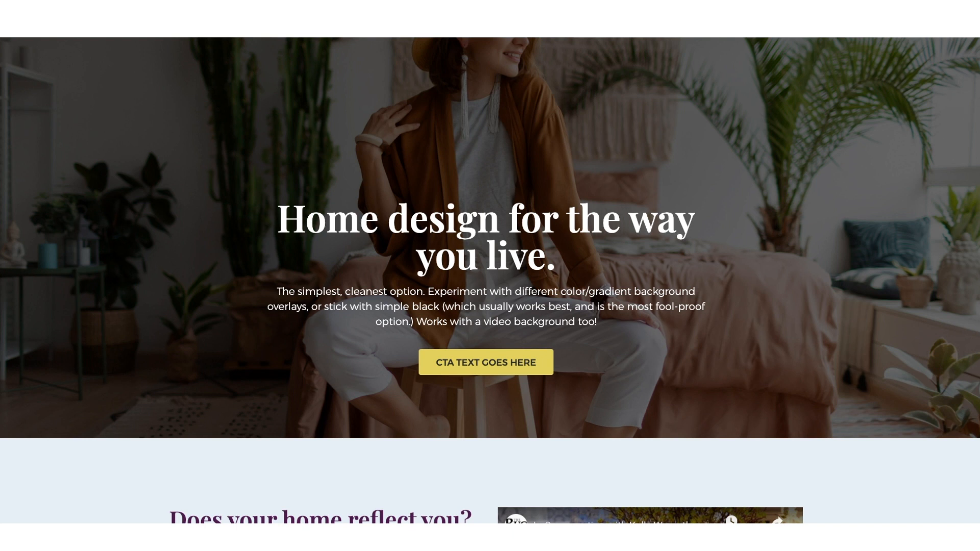
{"action": "scroll", "scroll_direction": "down", "scroll_amount": 3}
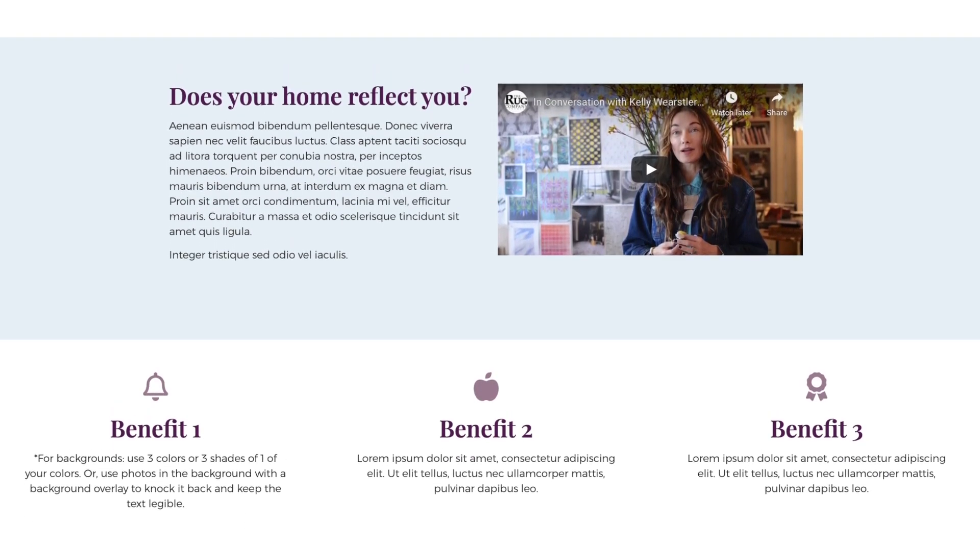
{"action": "scroll", "scroll_direction": "up", "scroll_amount": 3}
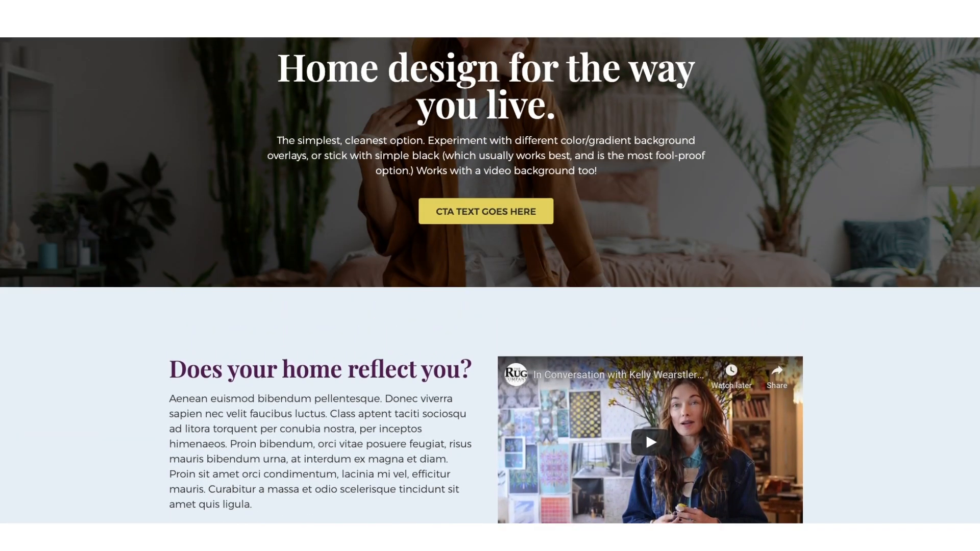
{"action": "scroll", "scroll_direction": "up", "scroll_amount": 3}
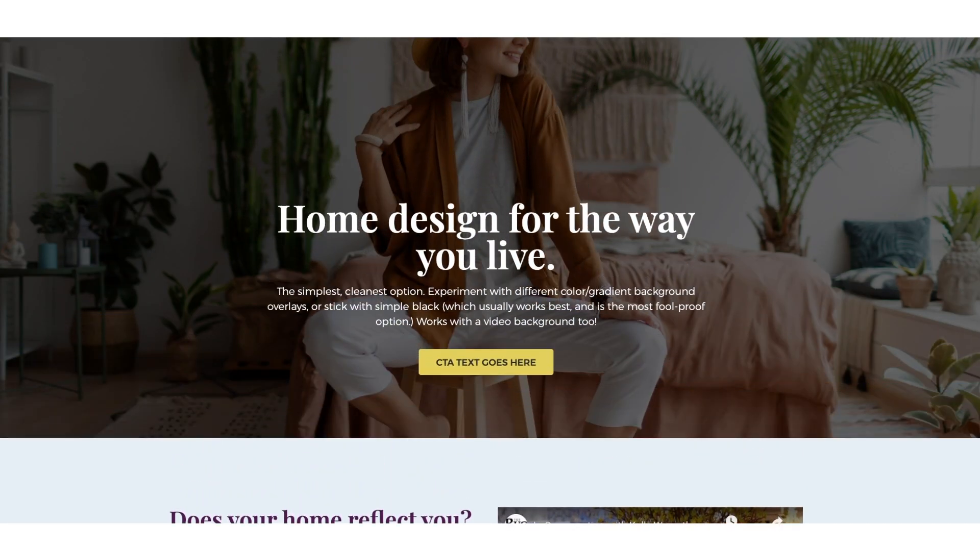